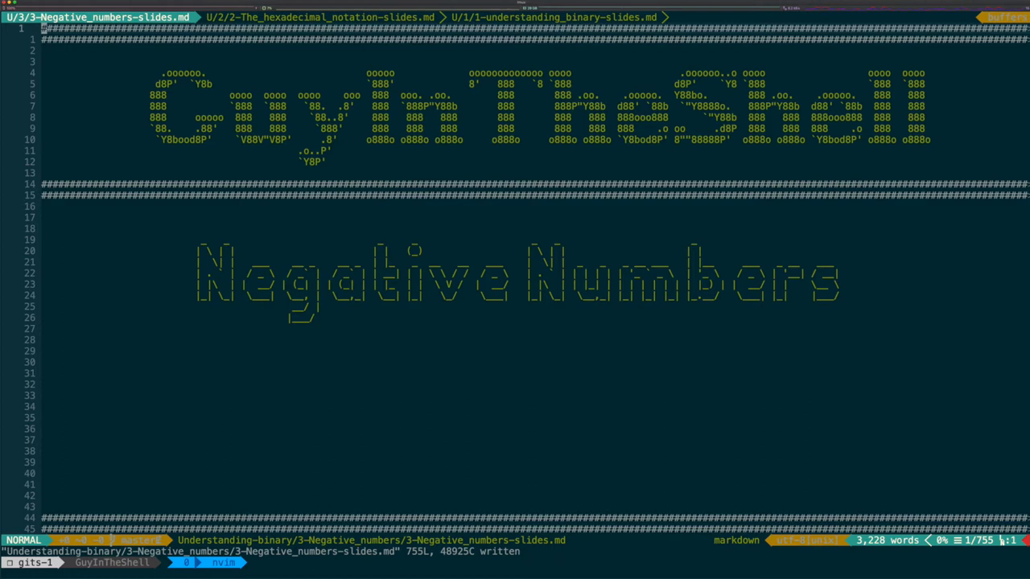
Scroll the deck down past the Negative Numbers title slide to the next slide.
{"action": "scroll", "scroll_direction": "down", "scroll_amount": 3}
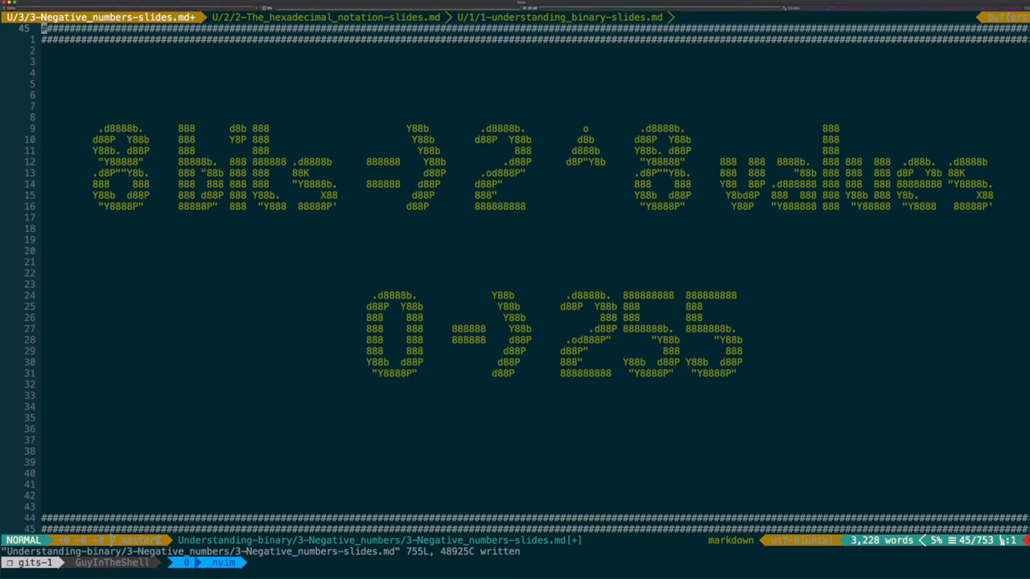
{"action": "scroll", "scroll_direction": "down", "scroll_amount": 3}
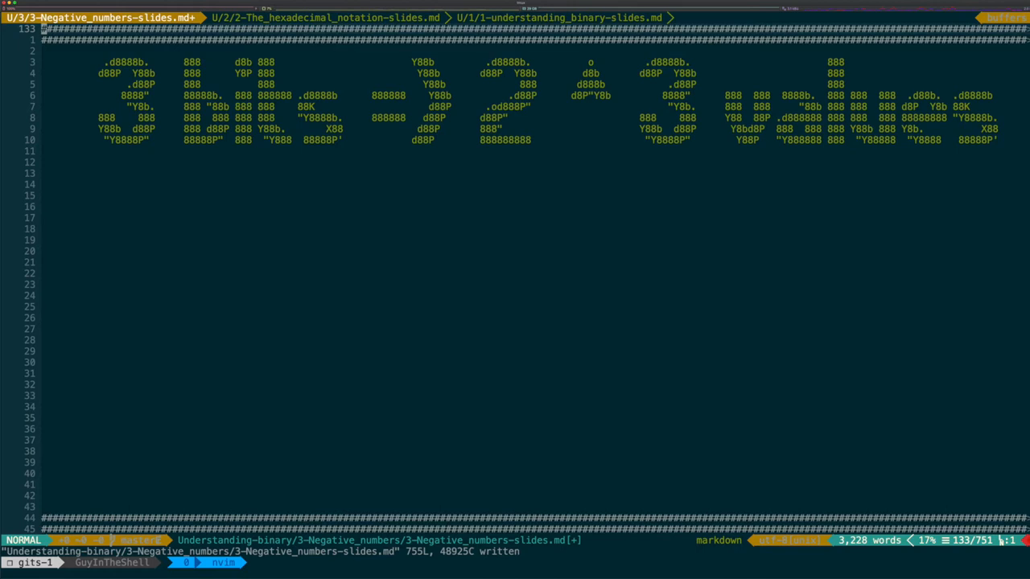
Scroll further down to a multi-line slide about halfway through the deck.
{"action": "scroll", "scroll_direction": "down", "scroll_amount": 3}
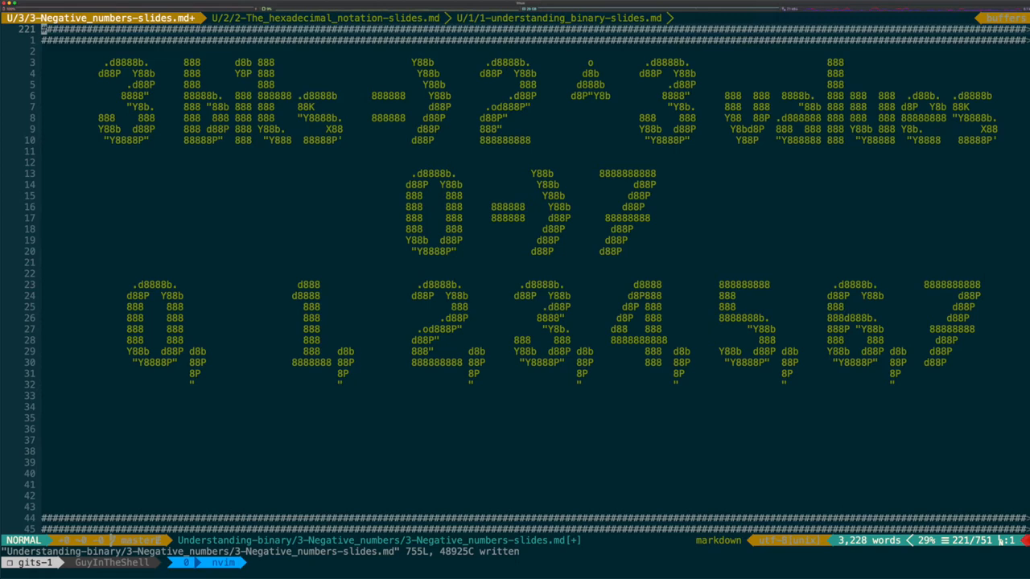
{"action": "scroll", "scroll_direction": "down", "scroll_amount": 3}
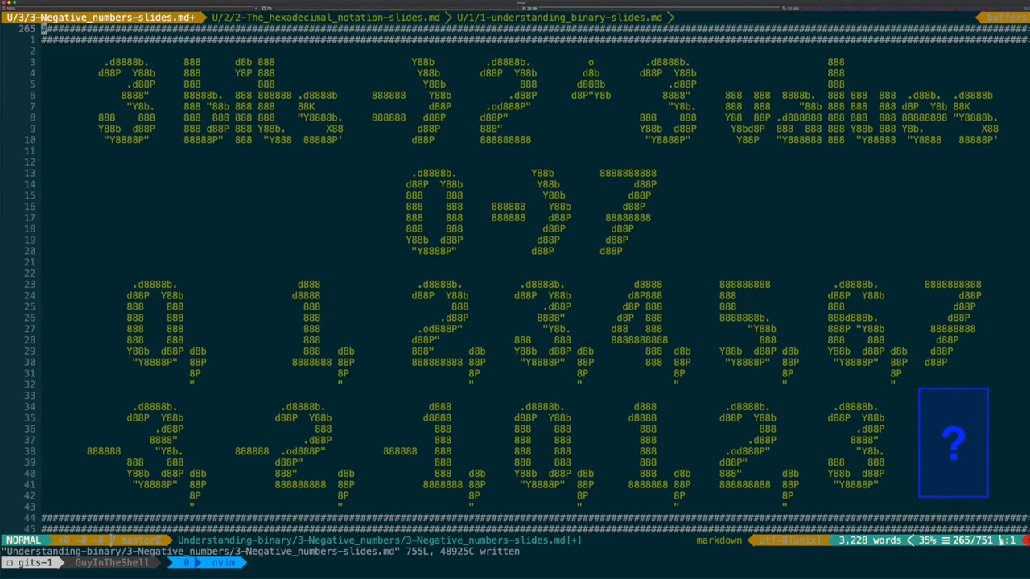
{"action": "scroll", "scroll_direction": "down", "scroll_amount": 3}
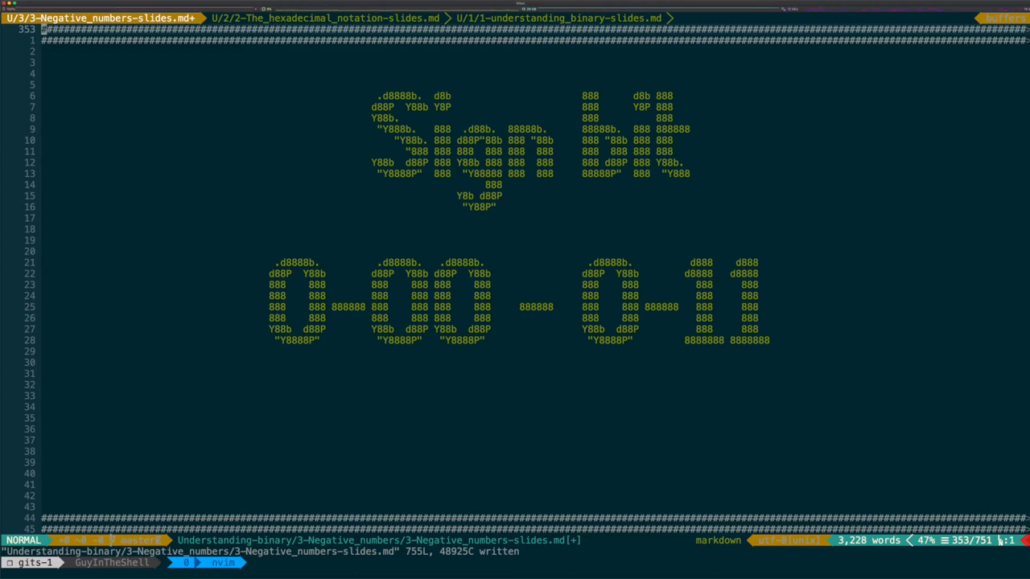
Scroll the buffer to bring the Negative Numbers title slide back into view.
{"action": "scroll", "scroll_direction": "down", "scroll_amount": 3}
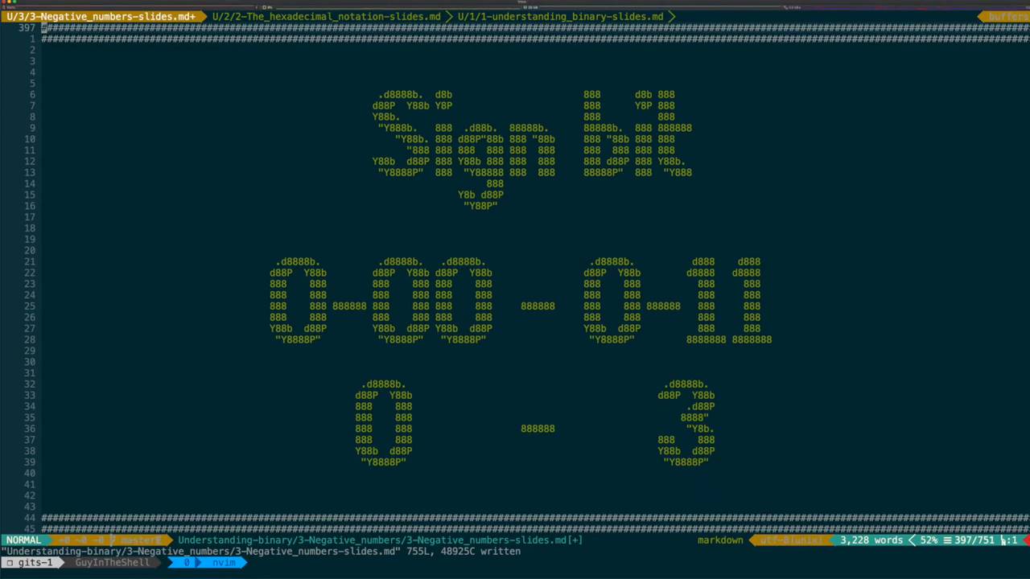
{"action": "scroll", "scroll_direction": "down", "scroll_amount": 3}
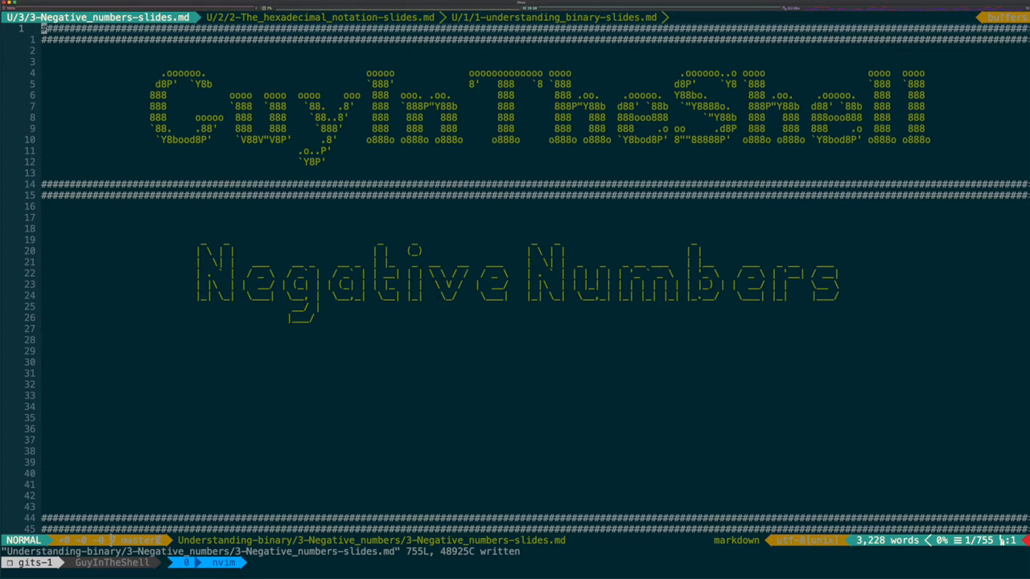
Scroll down to a slide about 88% through, revealing its three ASCII-art number lines.
{"action": "scroll", "scroll_direction": "down", "scroll_amount": 3}
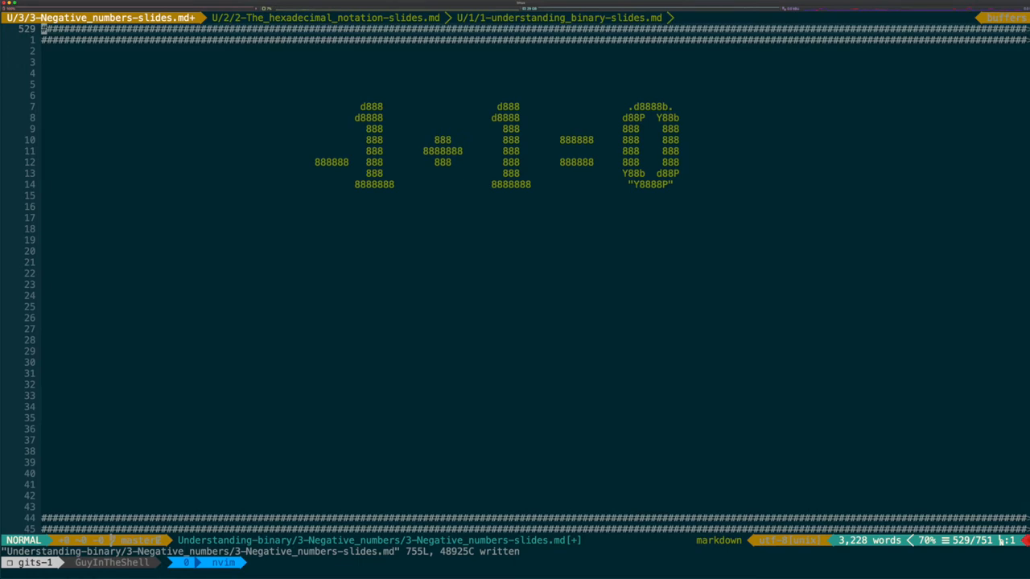
{"action": "scroll", "scroll_direction": "down", "scroll_amount": 3}
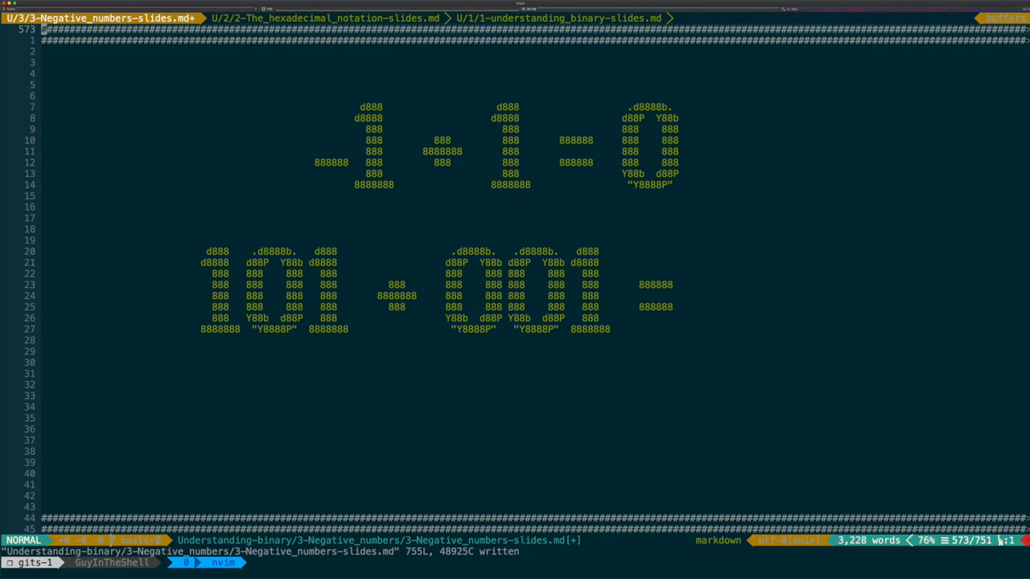
{"action": "scroll", "scroll_direction": "down", "scroll_amount": 3}
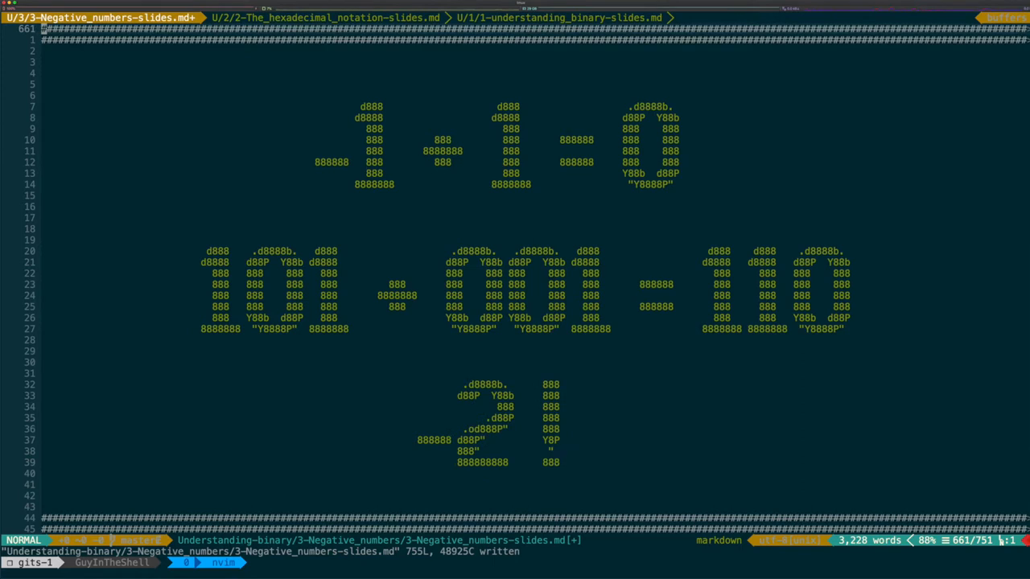
{"action": "key", "text": "gg"}
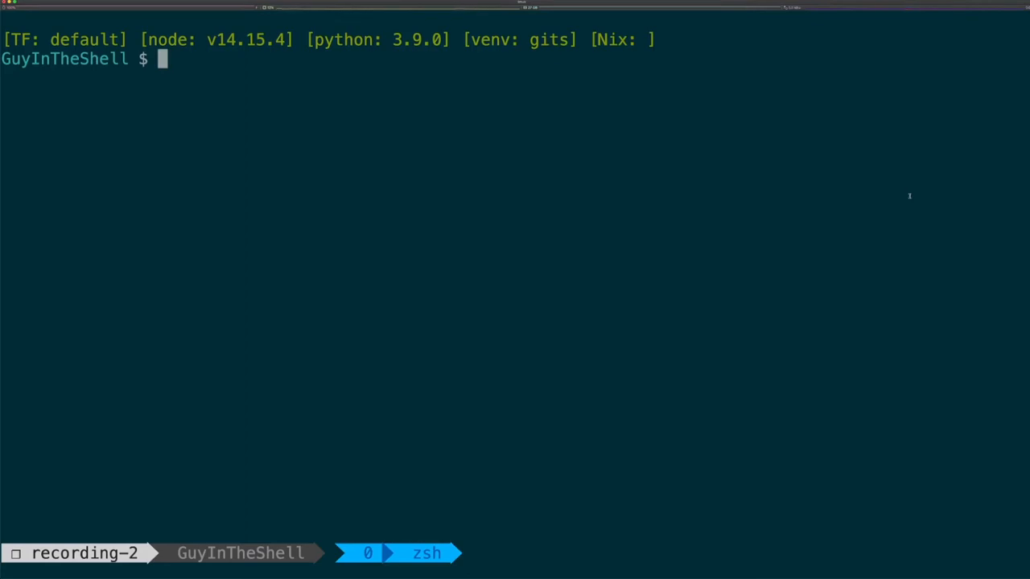
Start JShell and declare int a = 1 and int b = 0xffffffff, which evaluates to -1.
{"action": "type", "text": "jshel"}
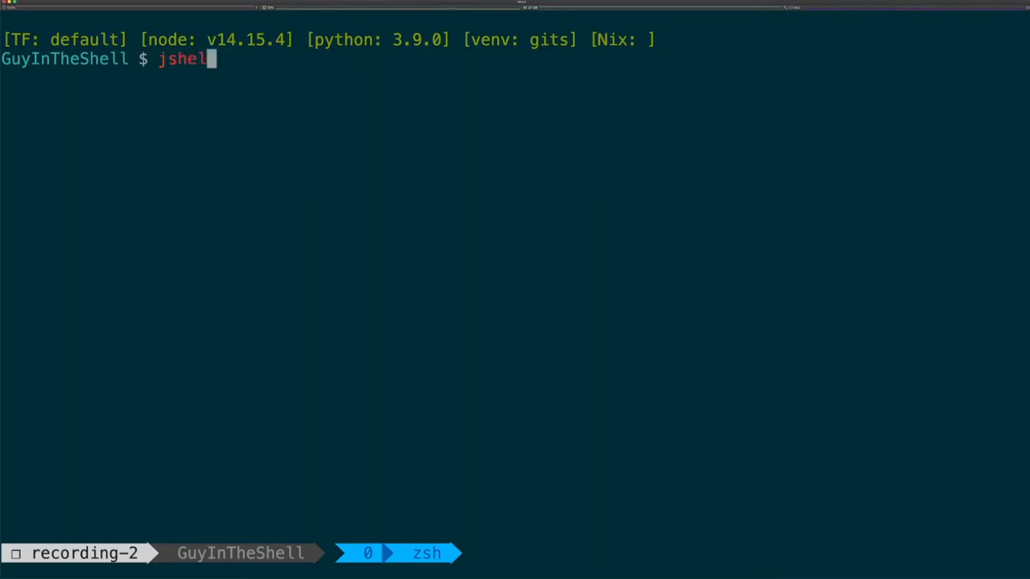
{"action": "type", "text": "l"}
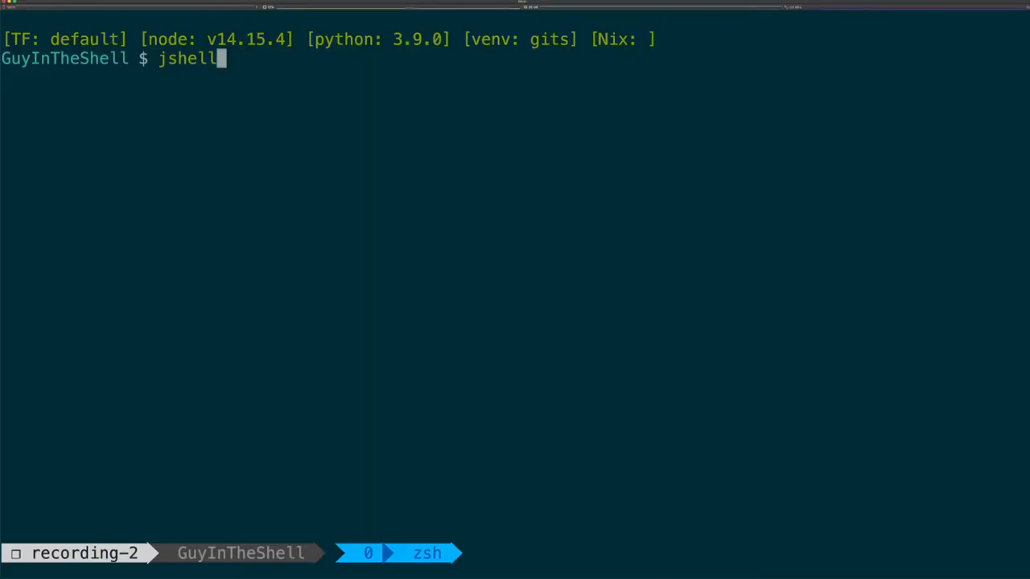
{"action": "key", "text": "Return"}
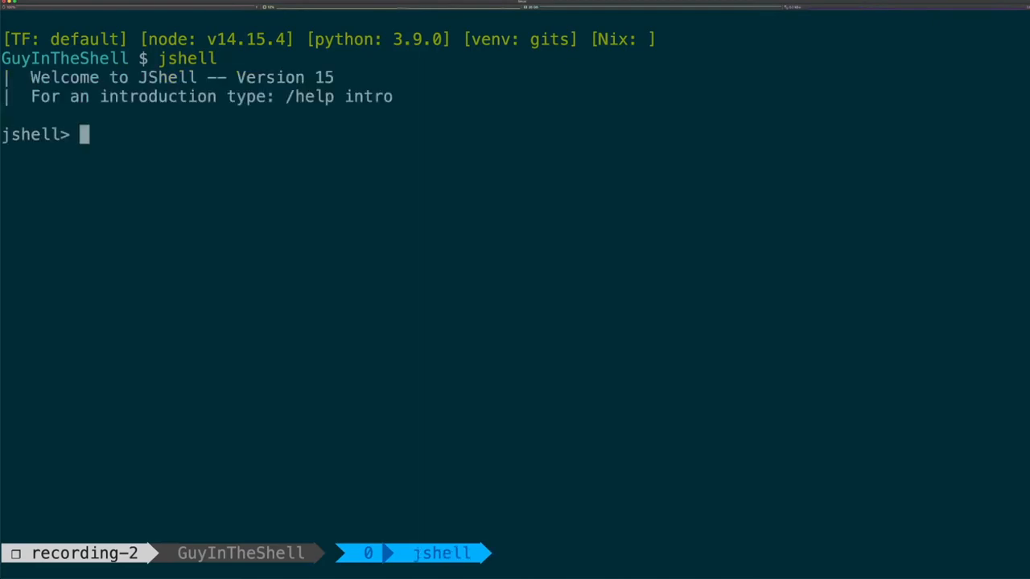
{"action": "type", "text": "int a ="}
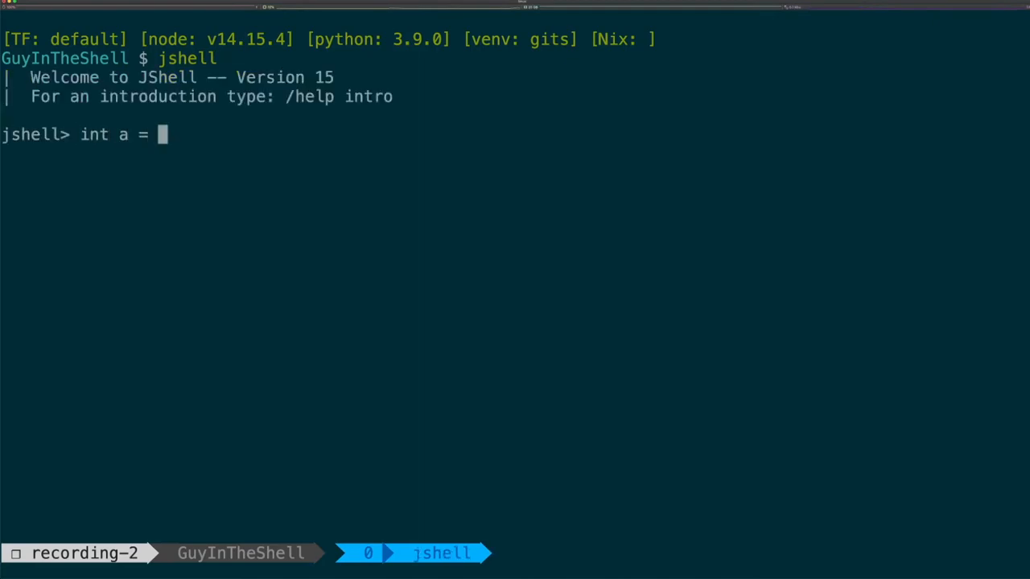
{"action": "type", "text": "1"}
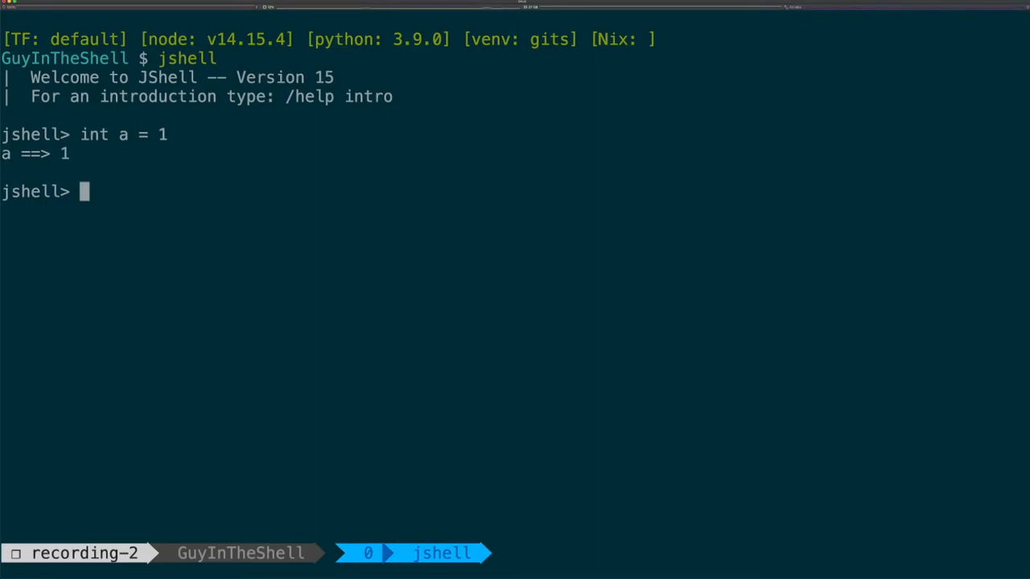
{"action": "type", "text": "int b ="}
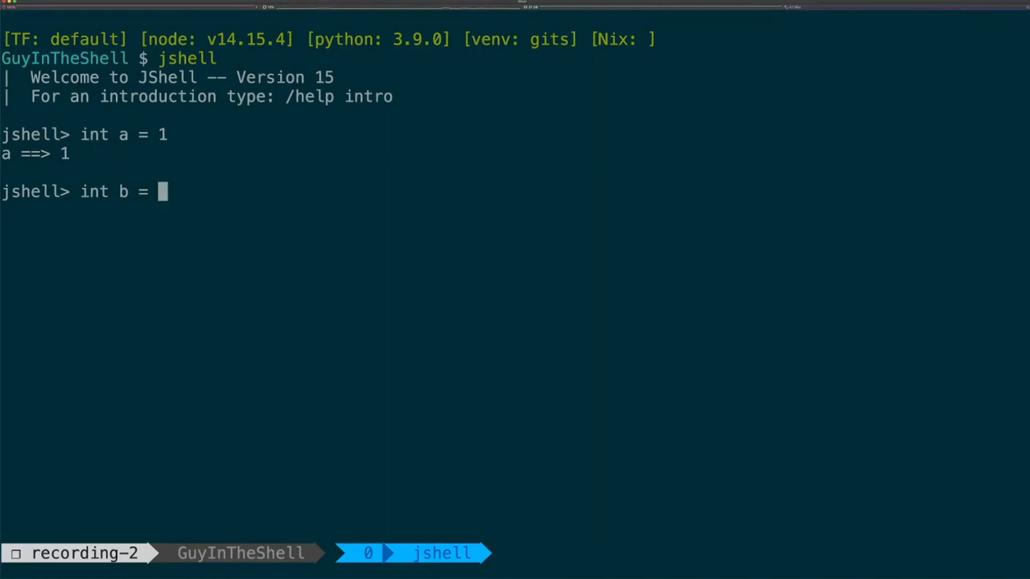
{"action": "type", "text": "0x"}
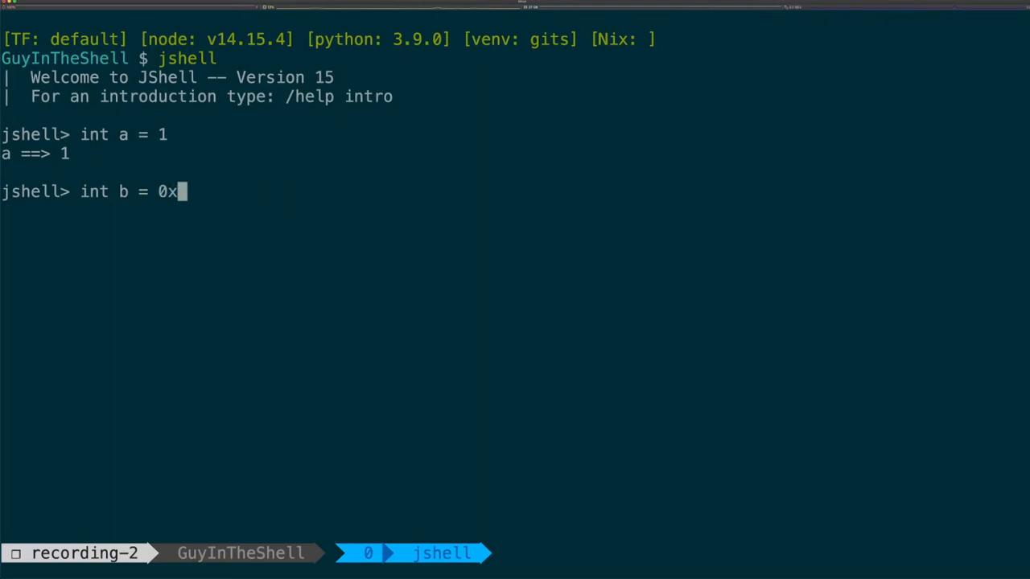
{"action": "type", "text": "f"}
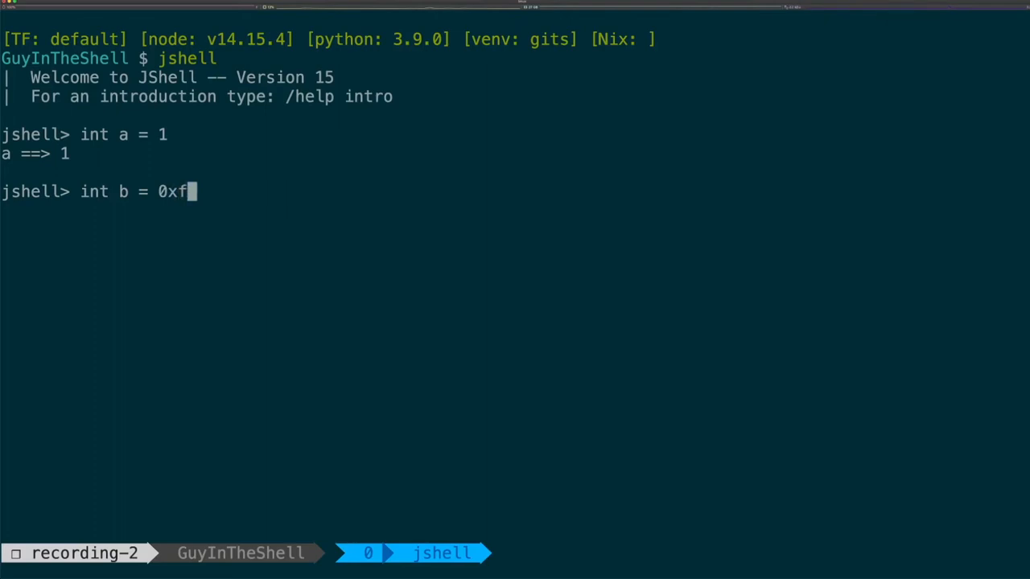
{"action": "type", "text": "fffffff"}
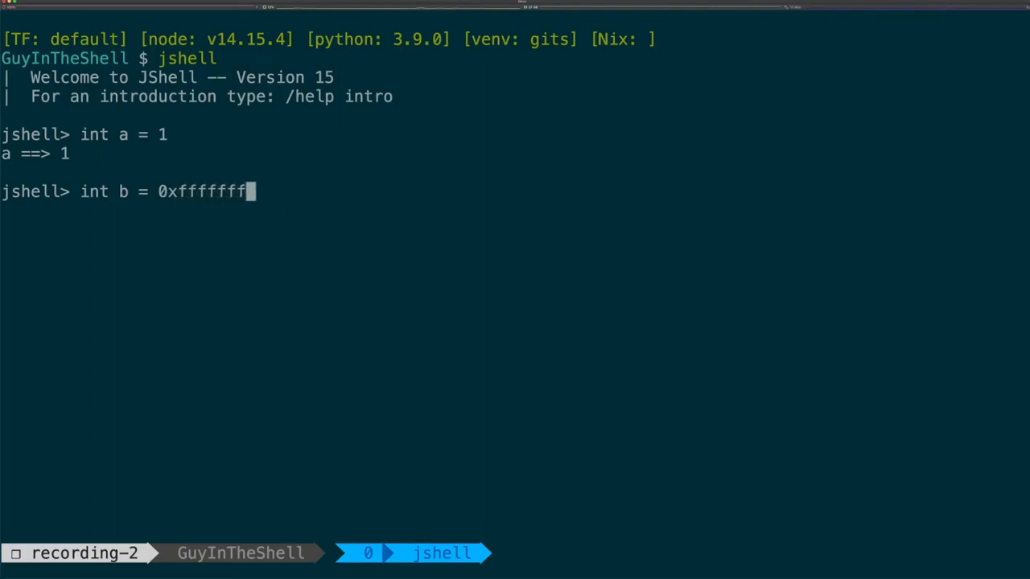
{"action": "type", "text": "f"}
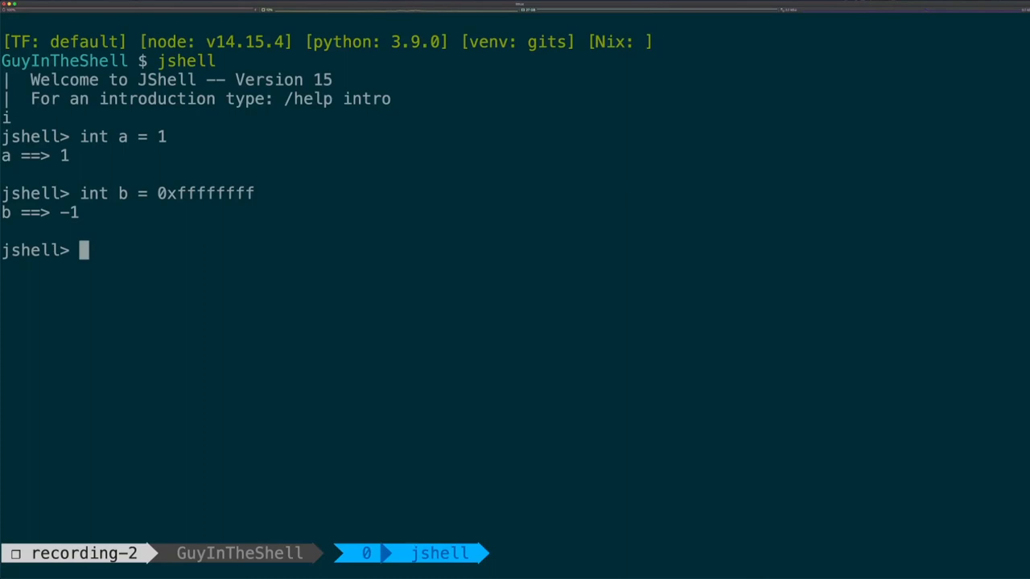
{"action": "type", "text": "01"}
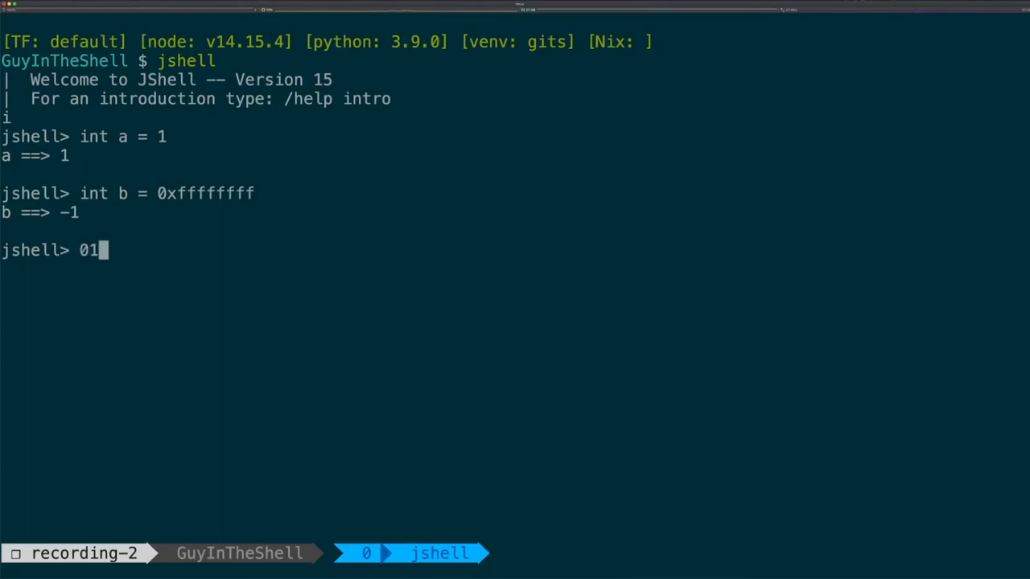
{"action": "type", "text": "11"}
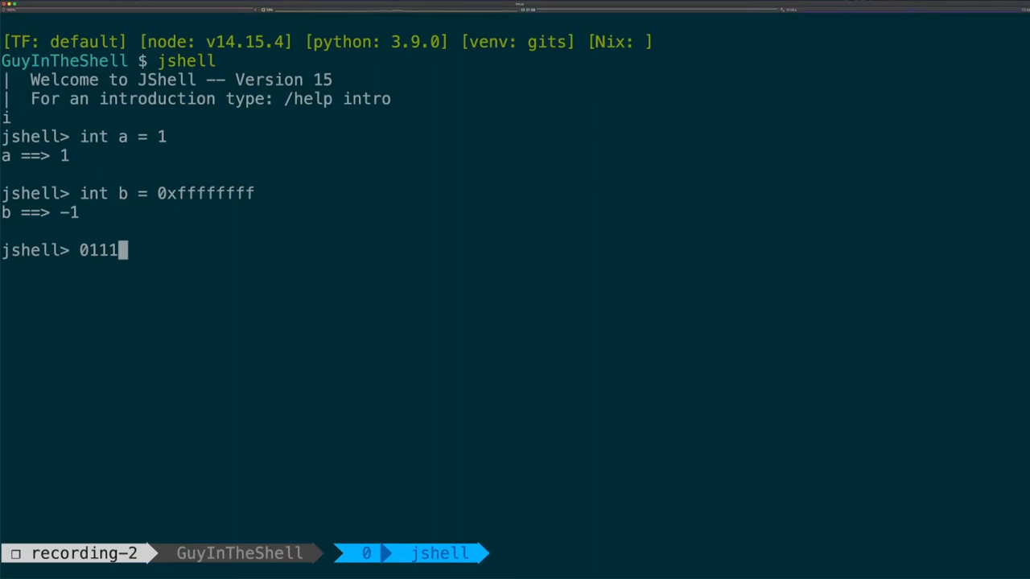
{"action": "key", "text": "ctrl+u"}
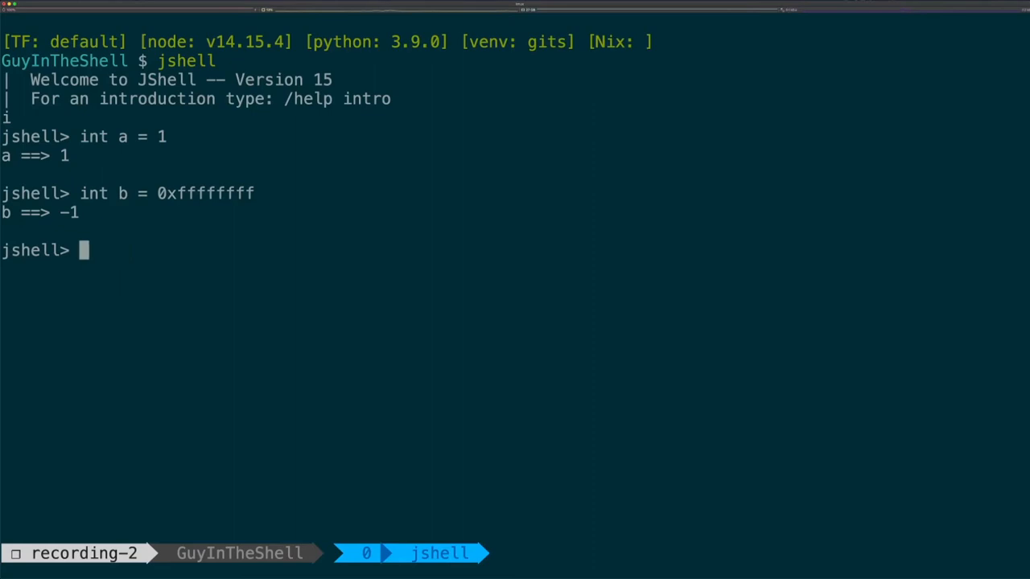
{"action": "type", "text": "0x7"}
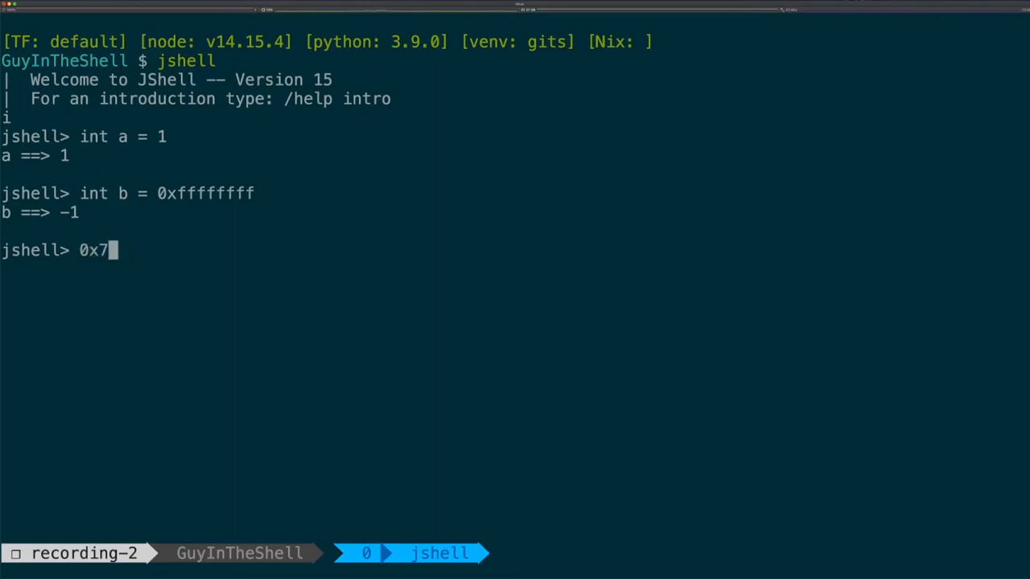
{"action": "type", "text": "f"}
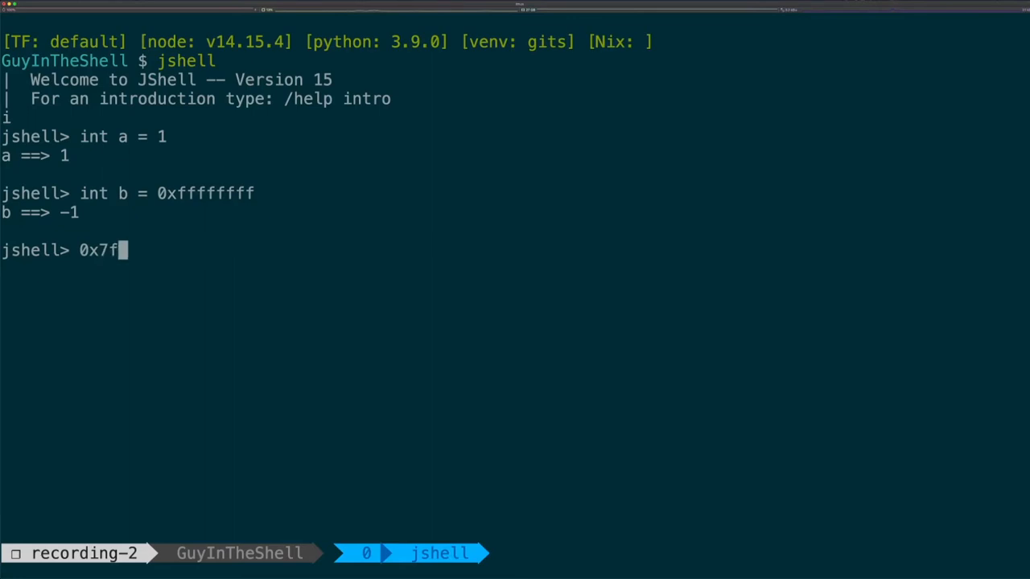
{"action": "type", "text": "ffffff"}
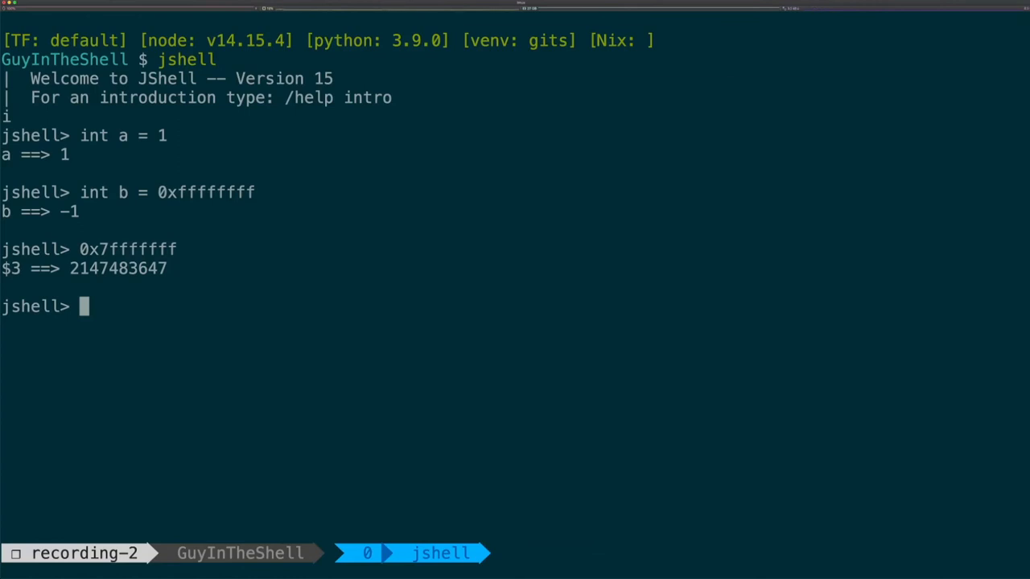
Evaluate Math.pow(2, 31), returning 2.147483648E9.
{"action": "type", "text": "Math("}
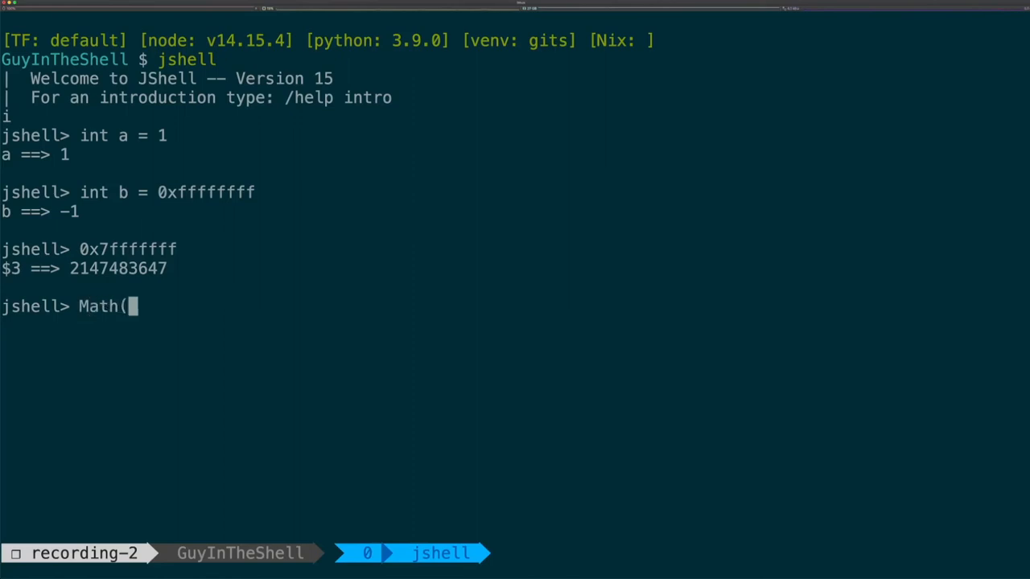
{"action": "type", "text": ".pow"}
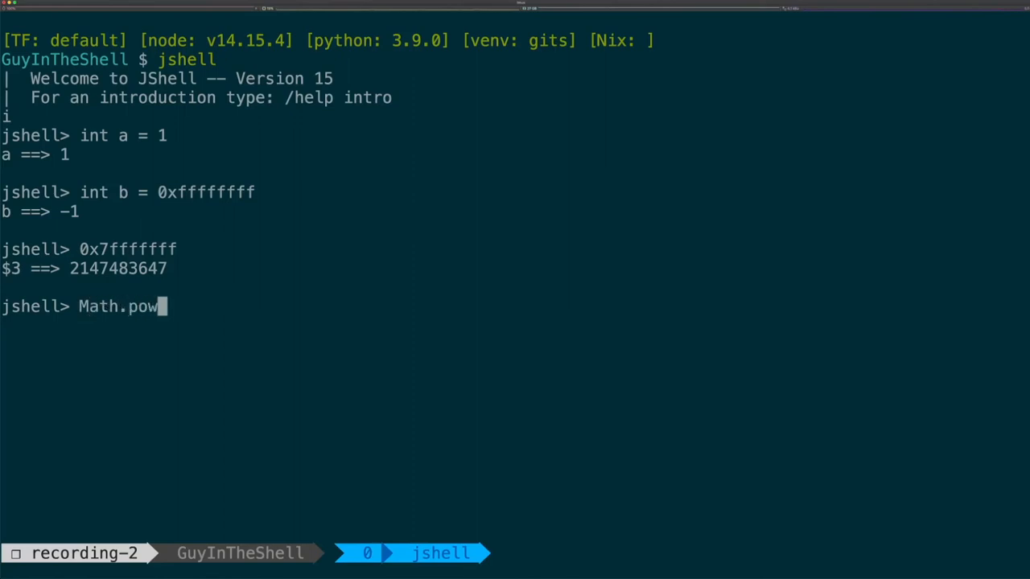
{"action": "type", "text": "(2, 31"}
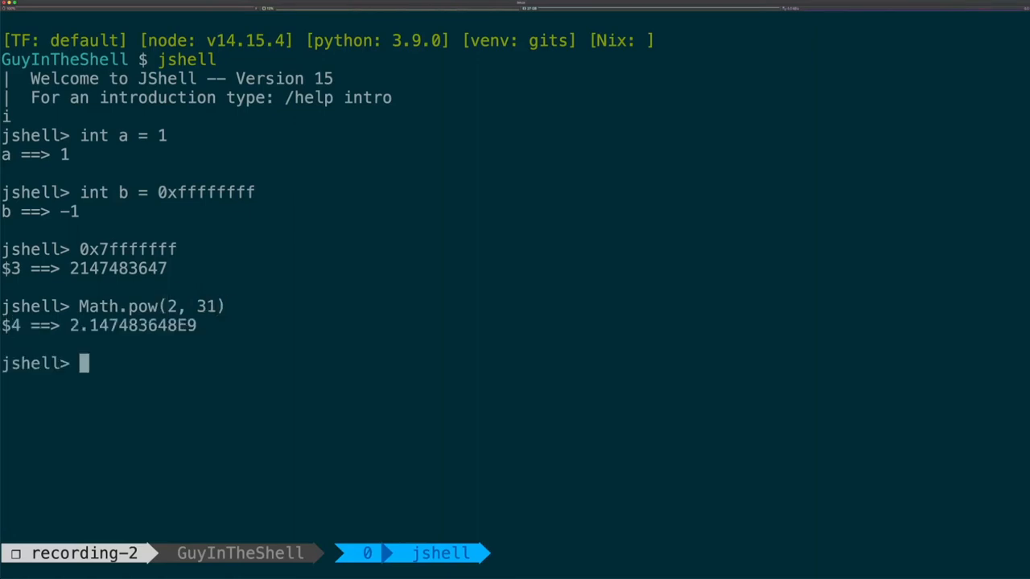
{"action": "double_click", "coordinate": [74, 325]}
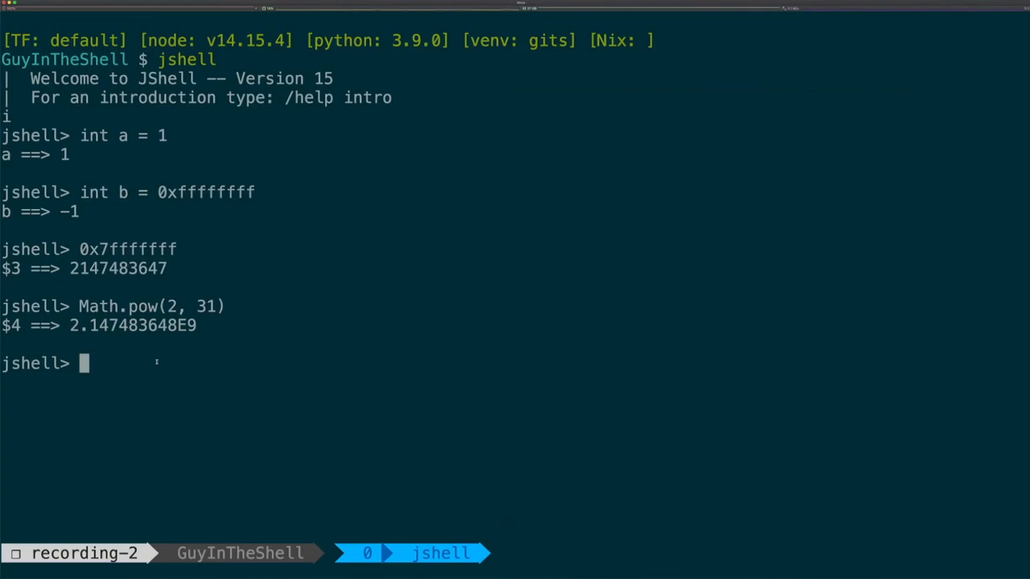
{"action": "type", "text": "0x"}
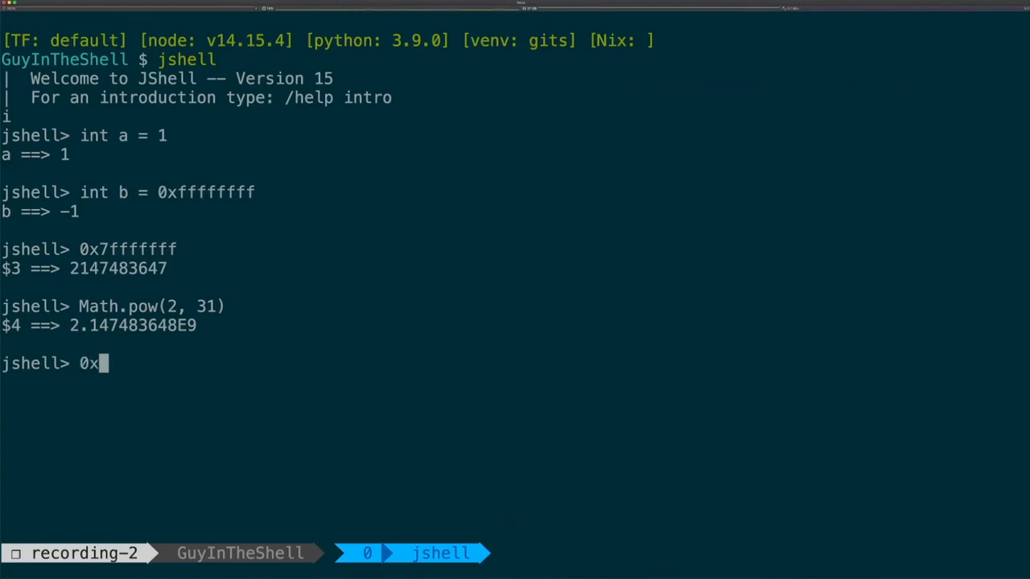
{"action": "type", "text": "800"}
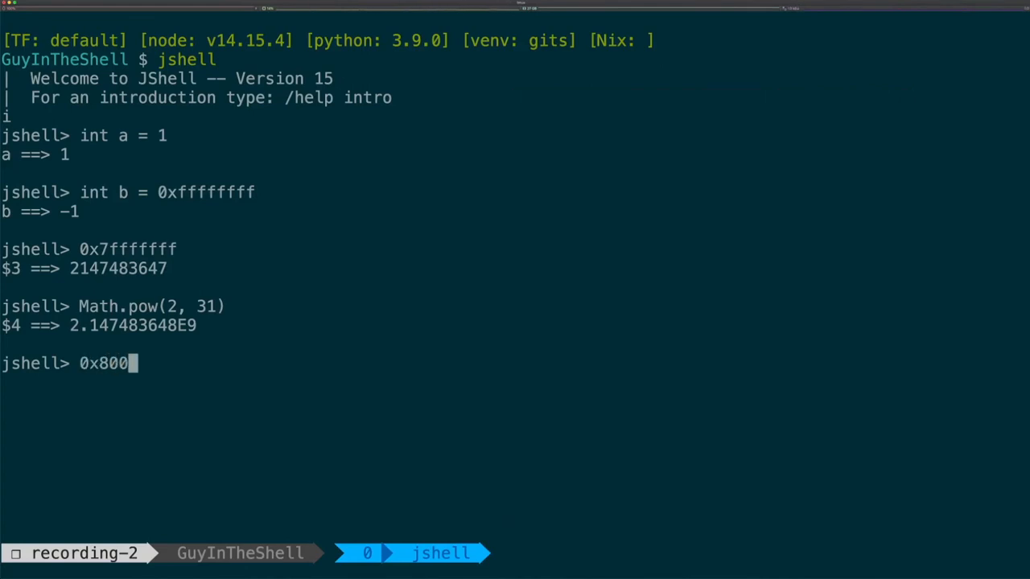
{"action": "type", "text": "000"}
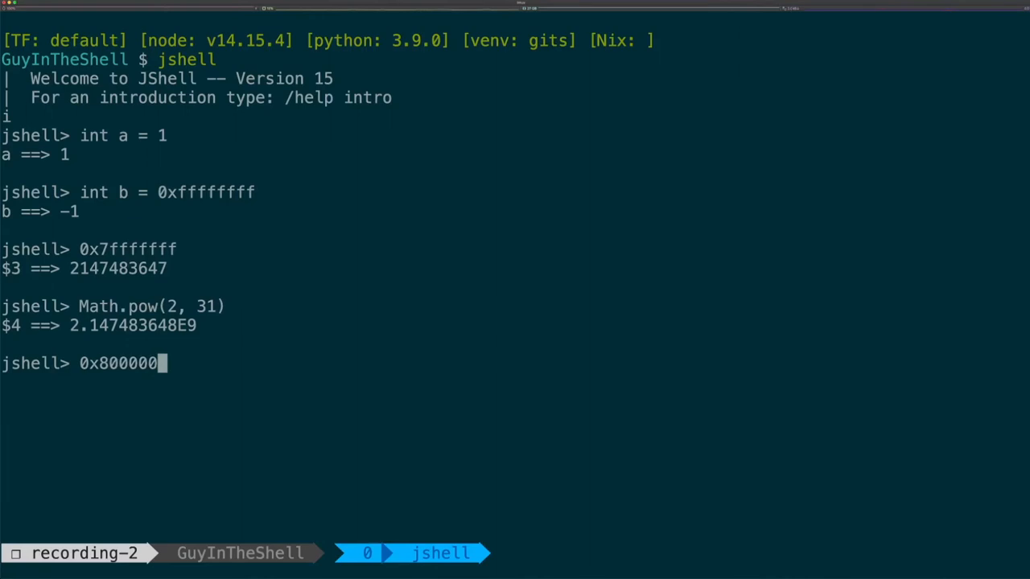
{"action": "type", "text": "1"}
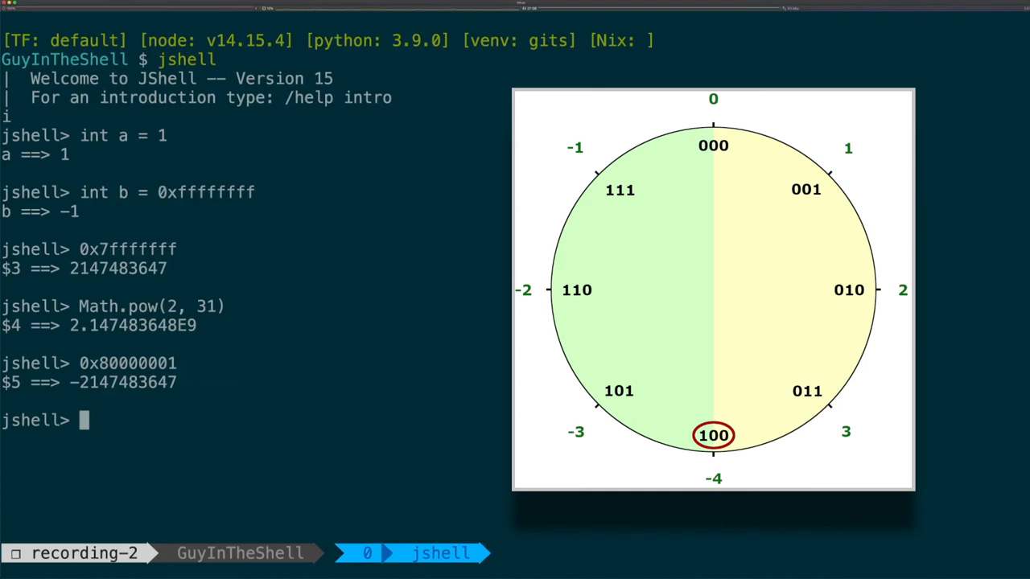
{"action": "type", "text": "0x80000001"}
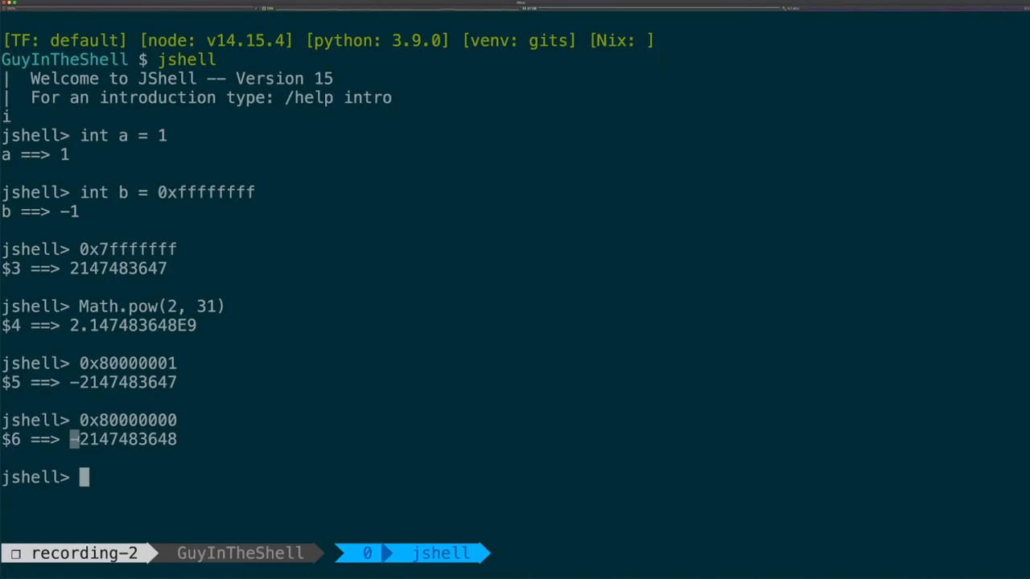
{"action": "mouse_move", "coordinate": [634, 206]}
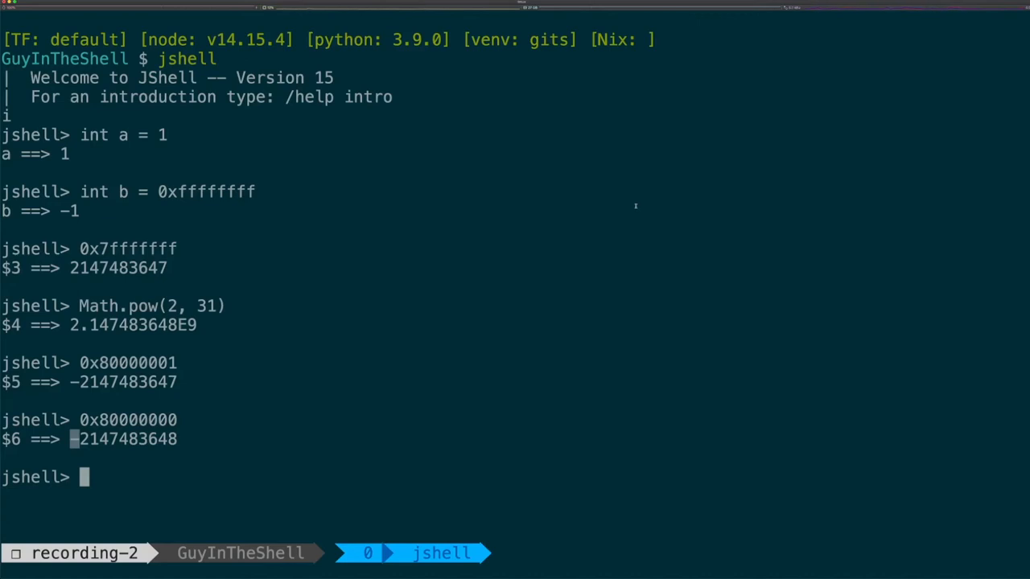
{"action": "type", "text": "0x"}
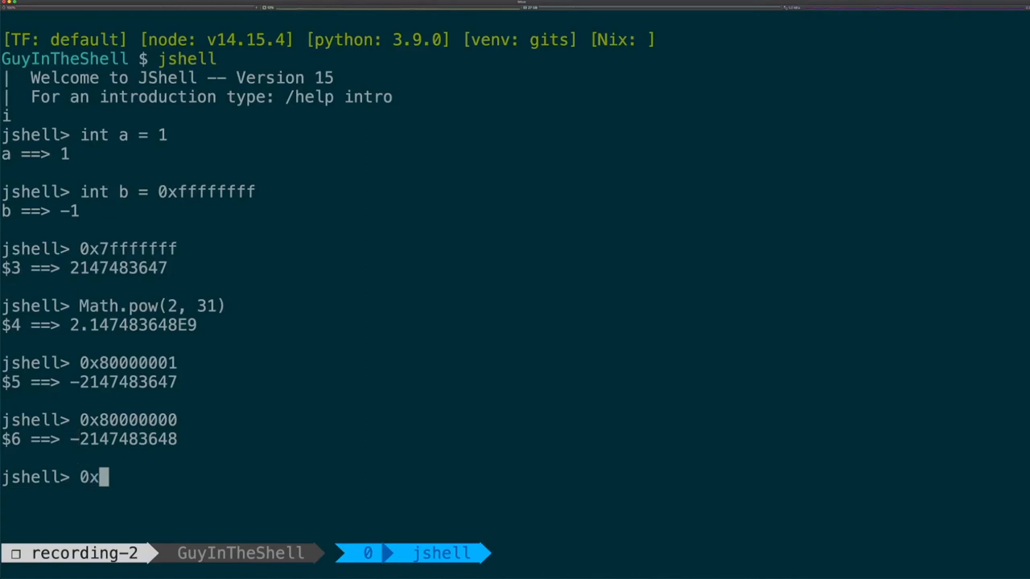
{"action": "type", "text": "a12345"}
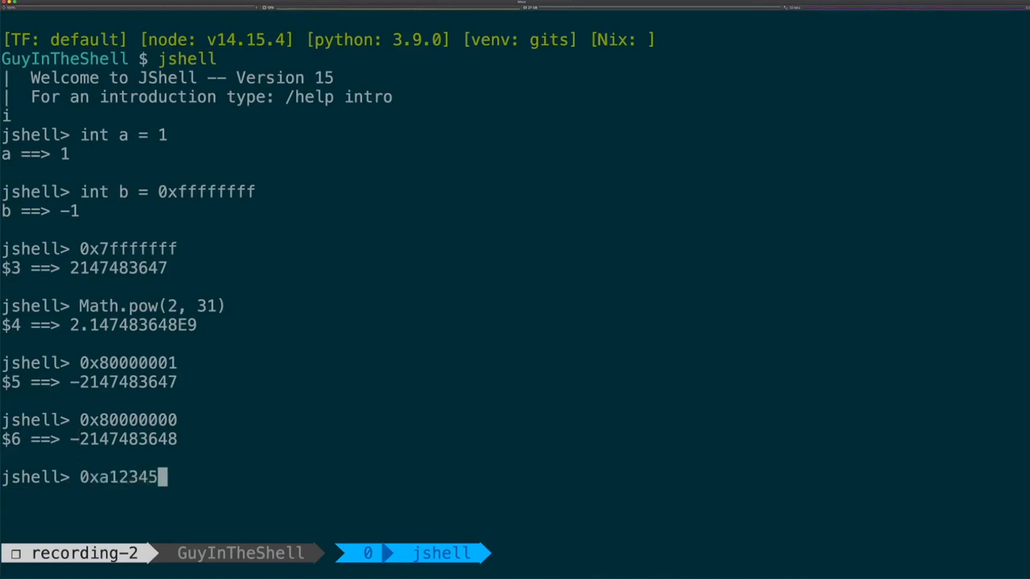
{"action": "type", "text": "67"}
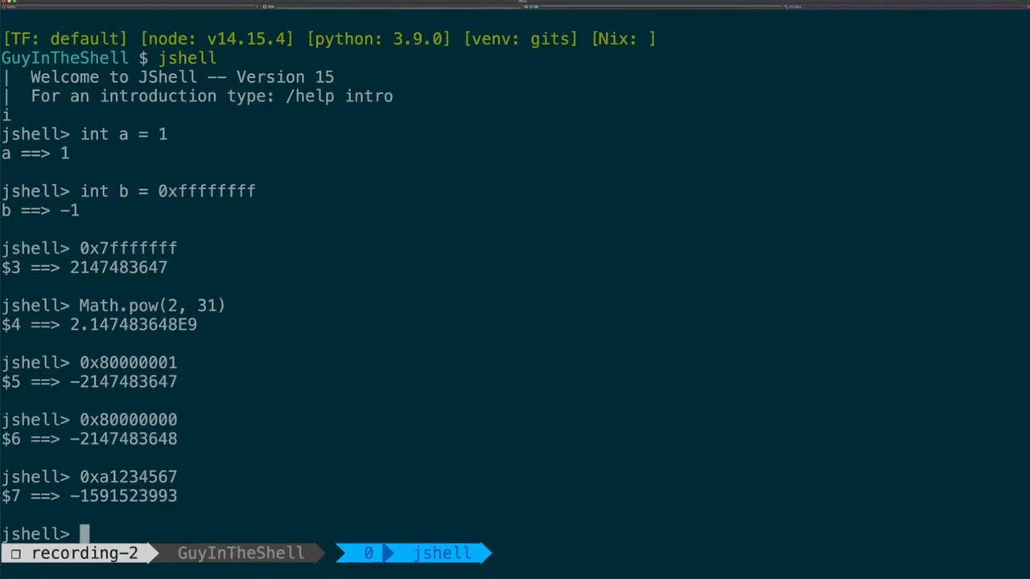
{"action": "type", "text": "Integer."}
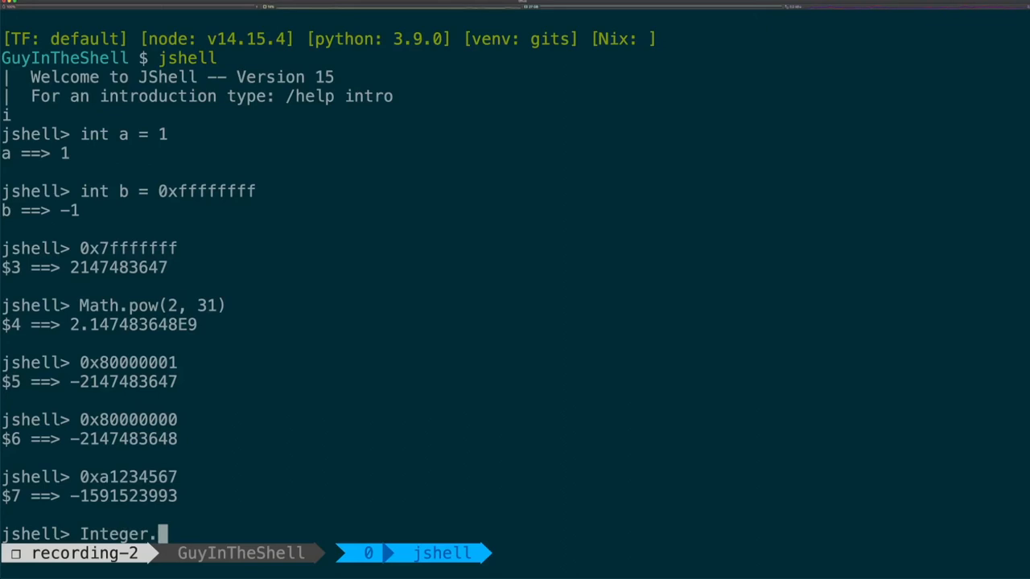
{"action": "type", "text": "toHexS"}
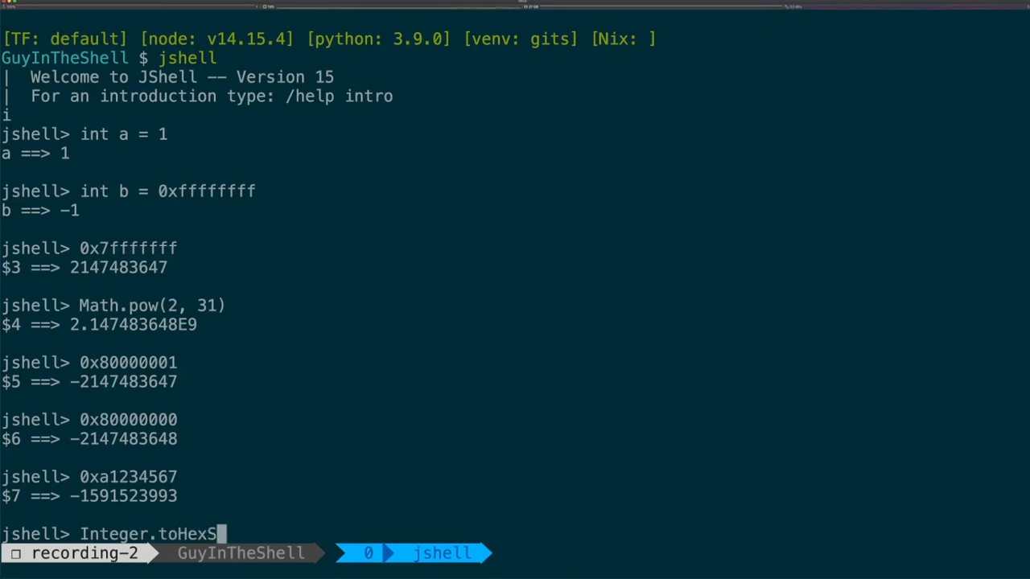
{"action": "type", "text": "tring("}
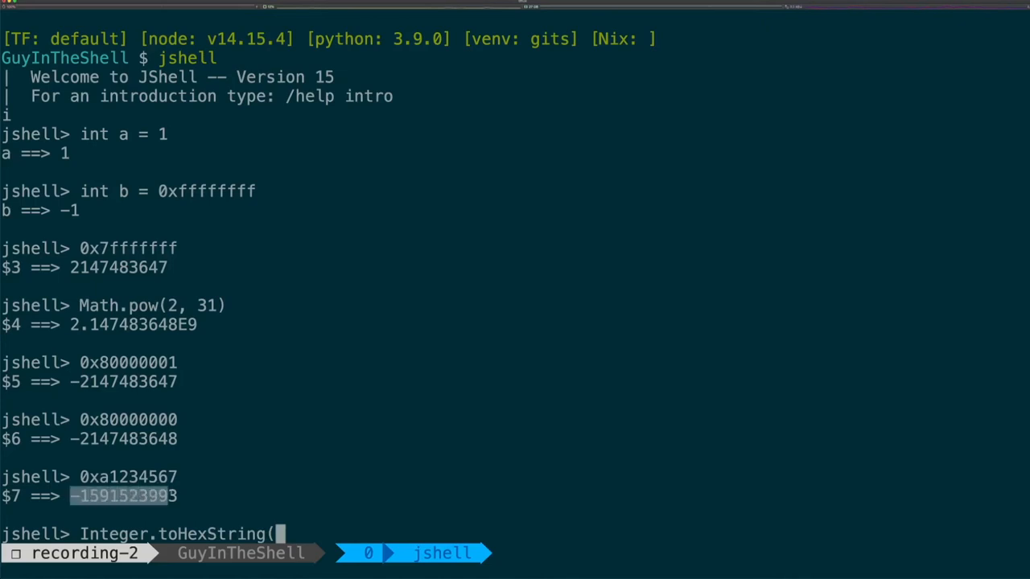
{"action": "type", "text": "-1591523993)"}
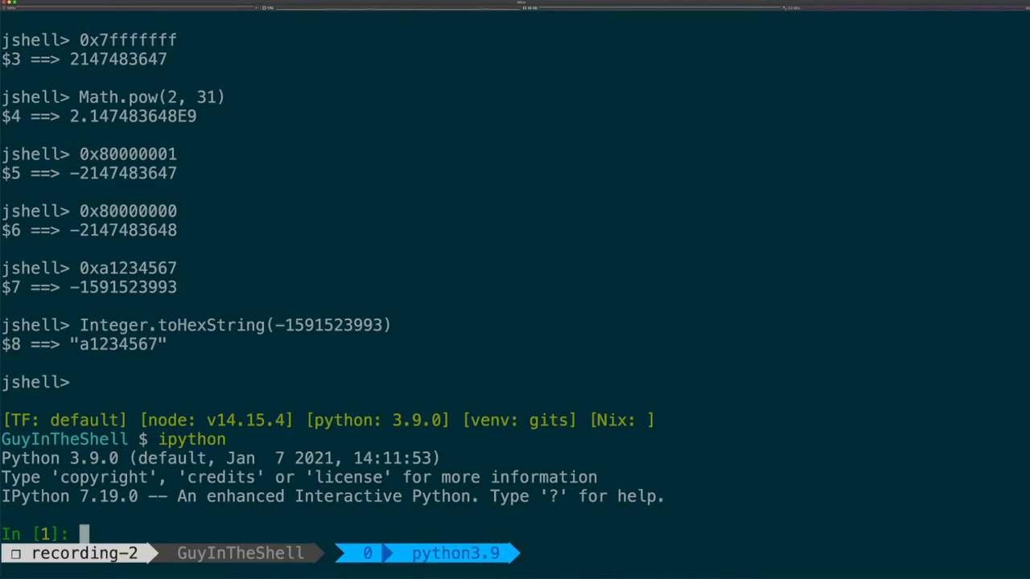
Assign a very long integer to a in IPython and echo it back in full.
{"action": "type", "text": "a = 12321g342g1349g24"}
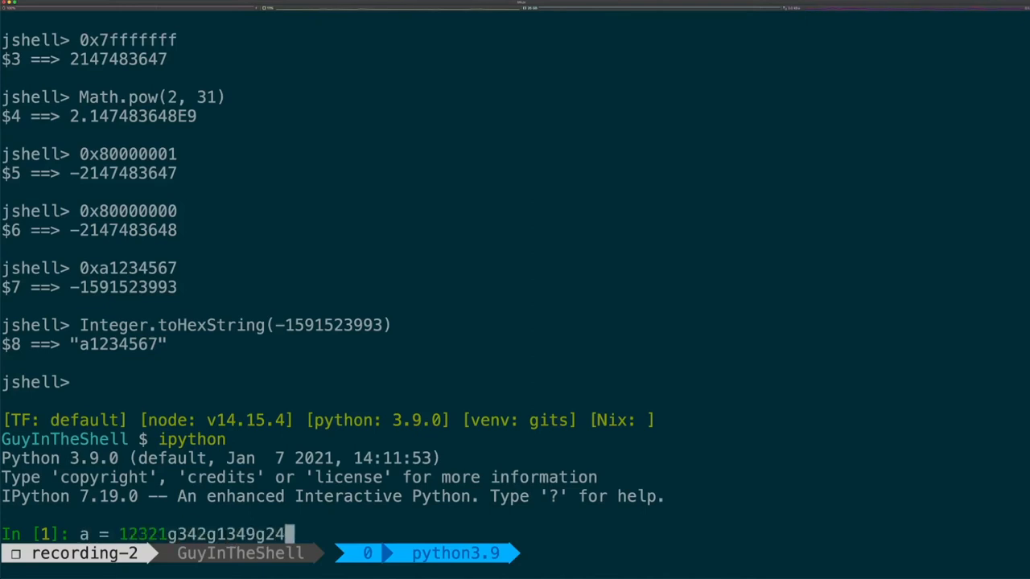
{"action": "key", "text": "BackSpace"}
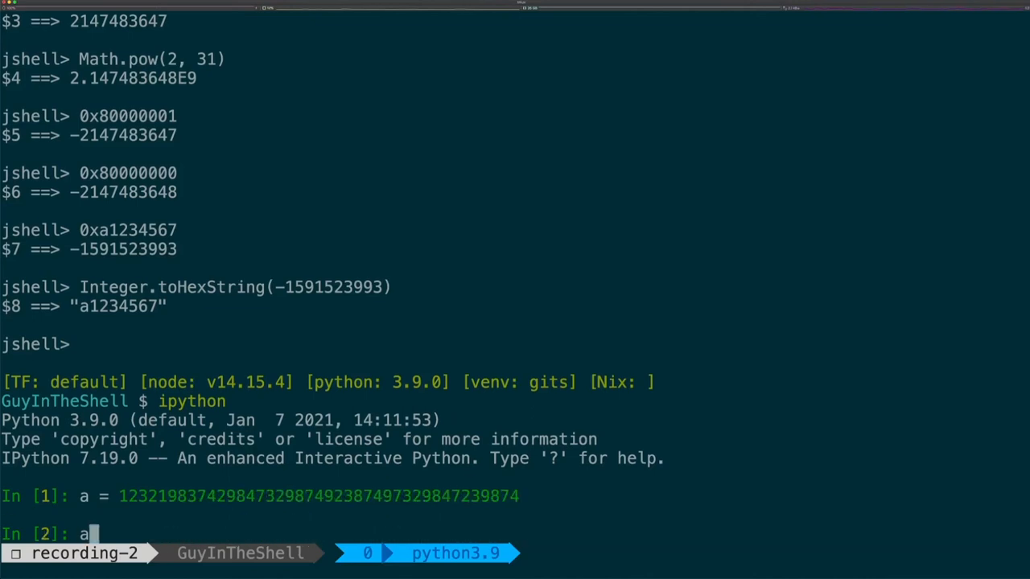
{"action": "key", "text": "enter"}
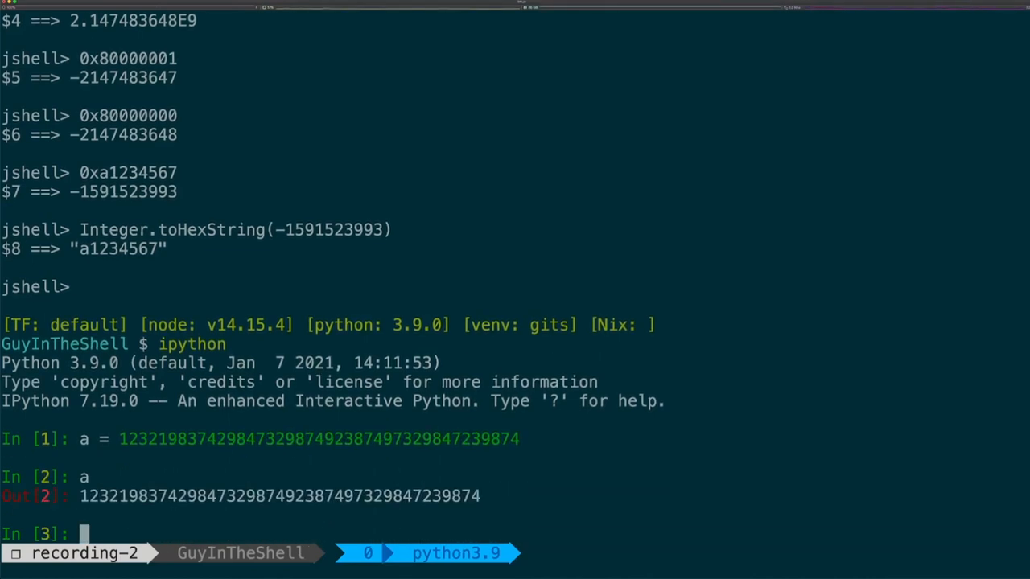
{"action": "type", "text": "h"}
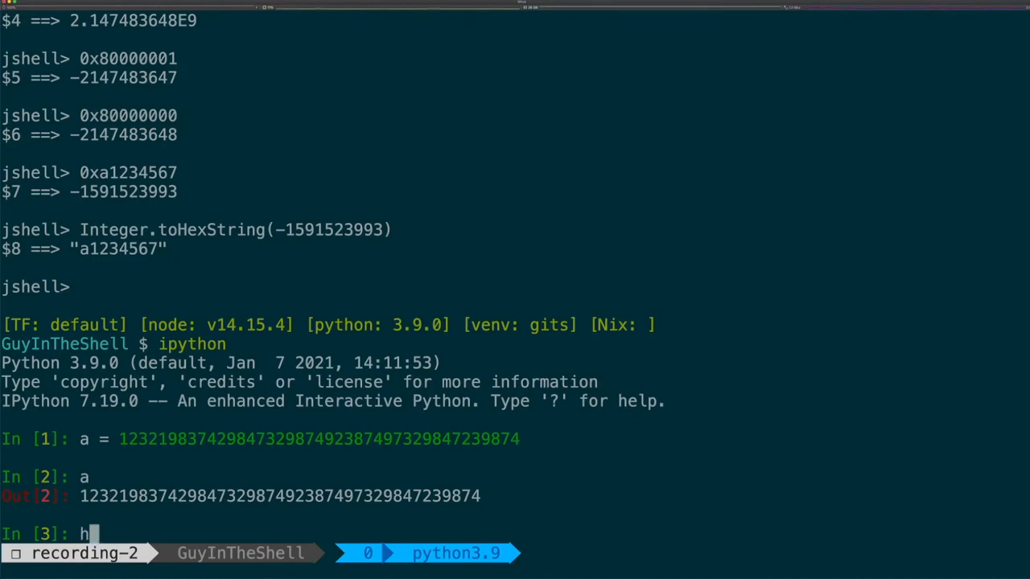
Evaluate hex(-100) in IPython, which returns '-0x64'.
{"action": "type", "text": "ex(-100)"}
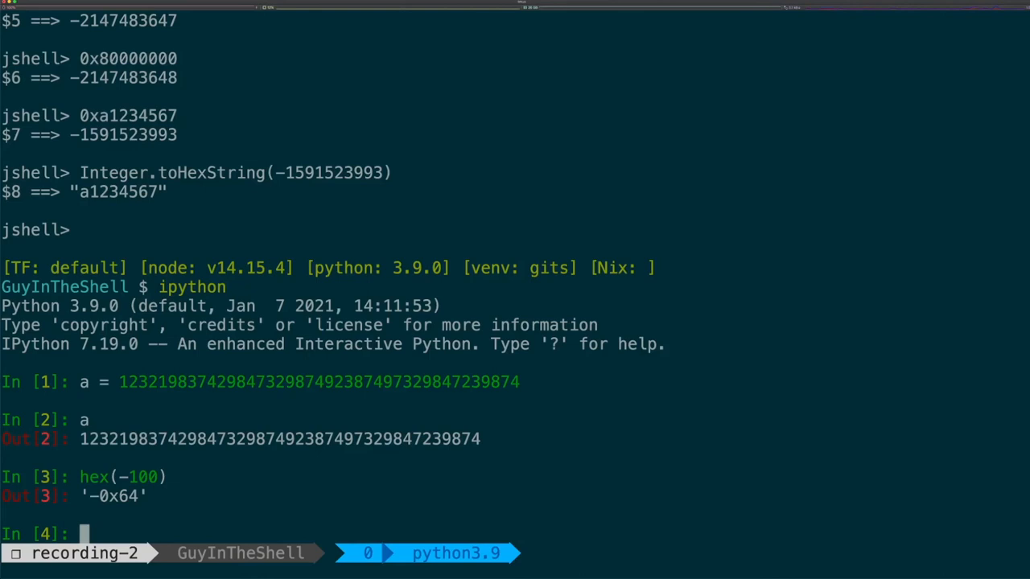
{"action": "type", "text": "0"}
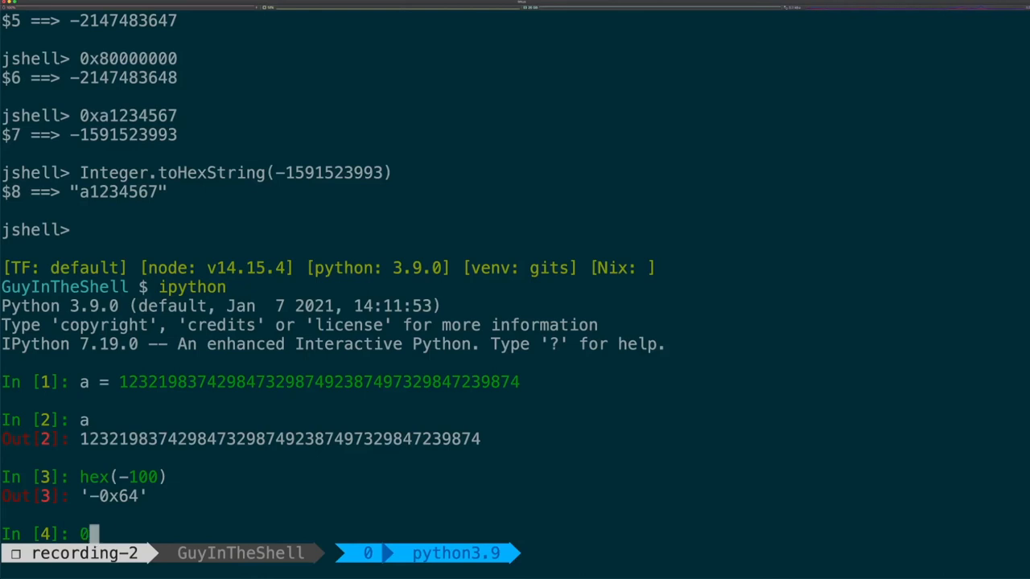
{"action": "type", "text": "xffff"}
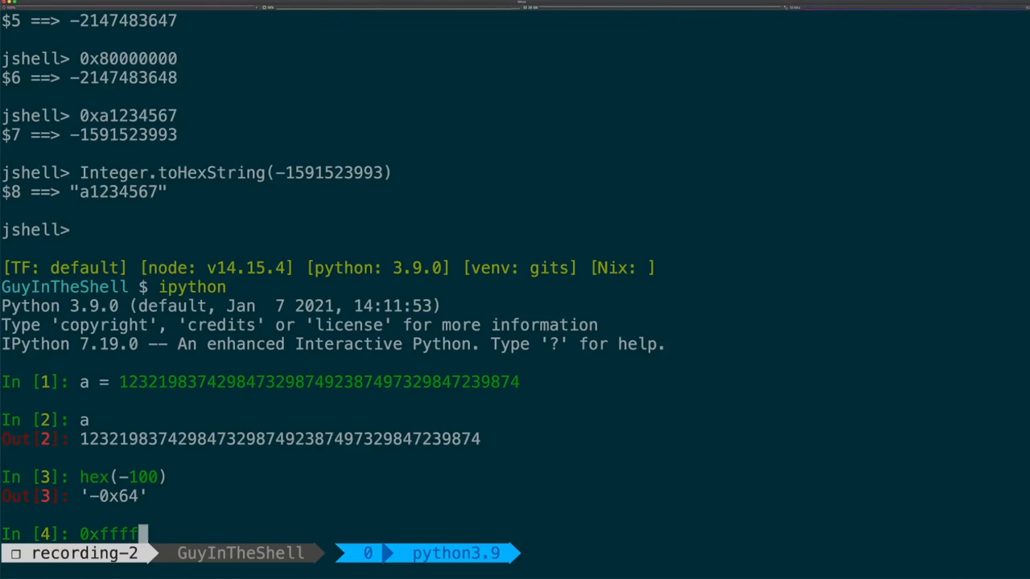
{"action": "type", "text": "ffff - 100"}
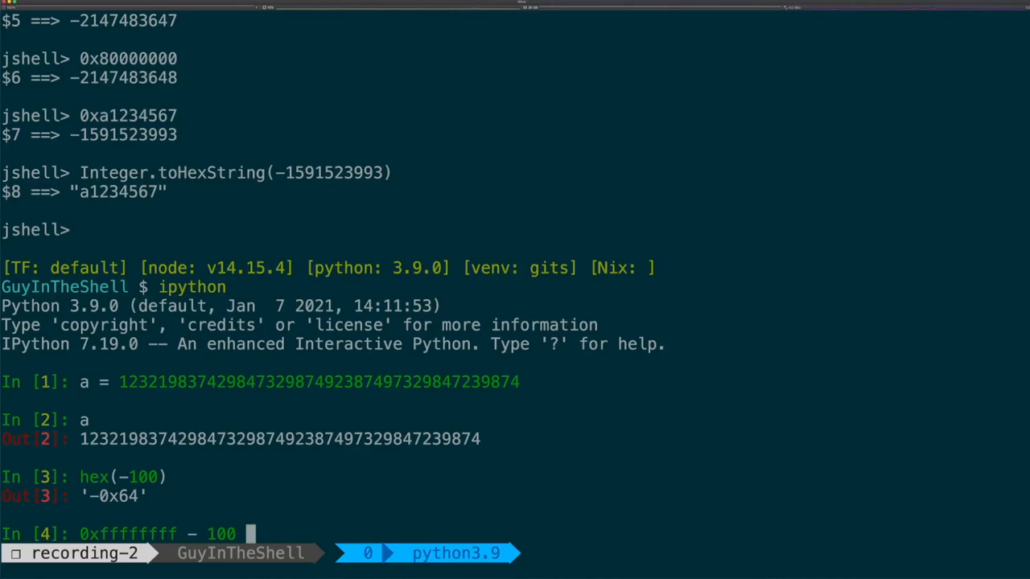
{"action": "type", "text": "+ 1"}
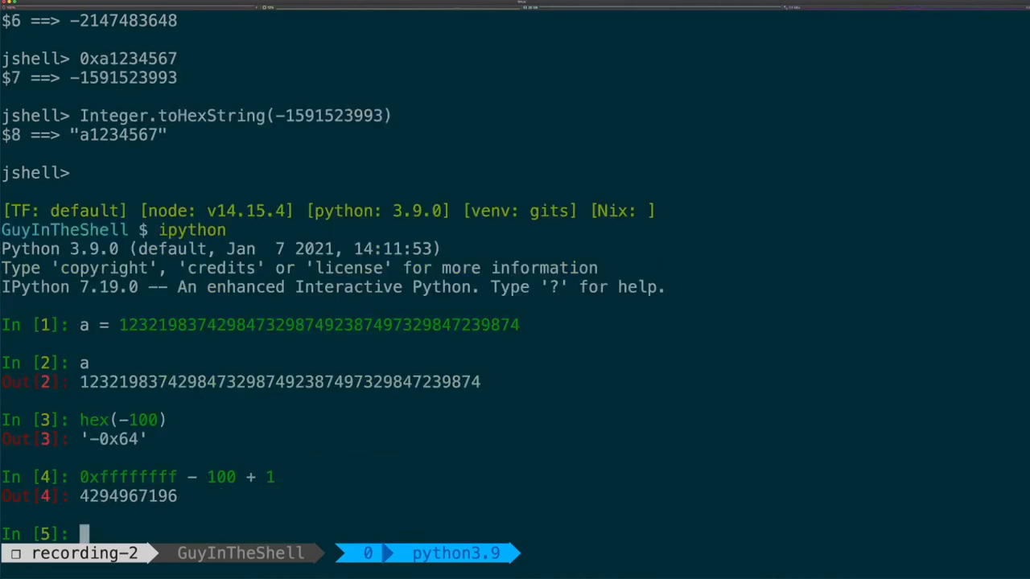
Convert that result with hex(_) to get '0xffffff9c'.
{"action": "type", "text": "hex(_"}
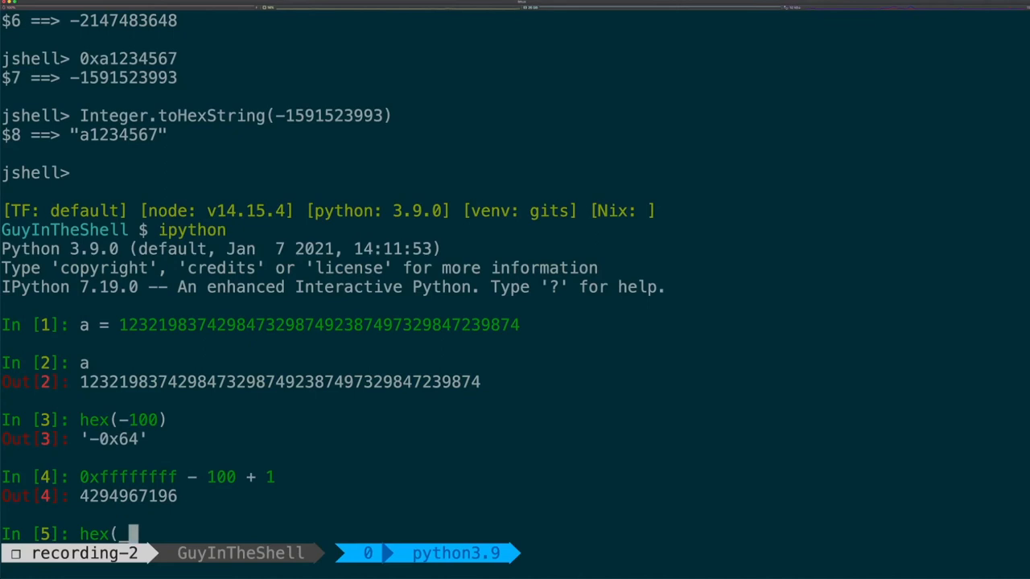
{"action": "type", "text": ")"}
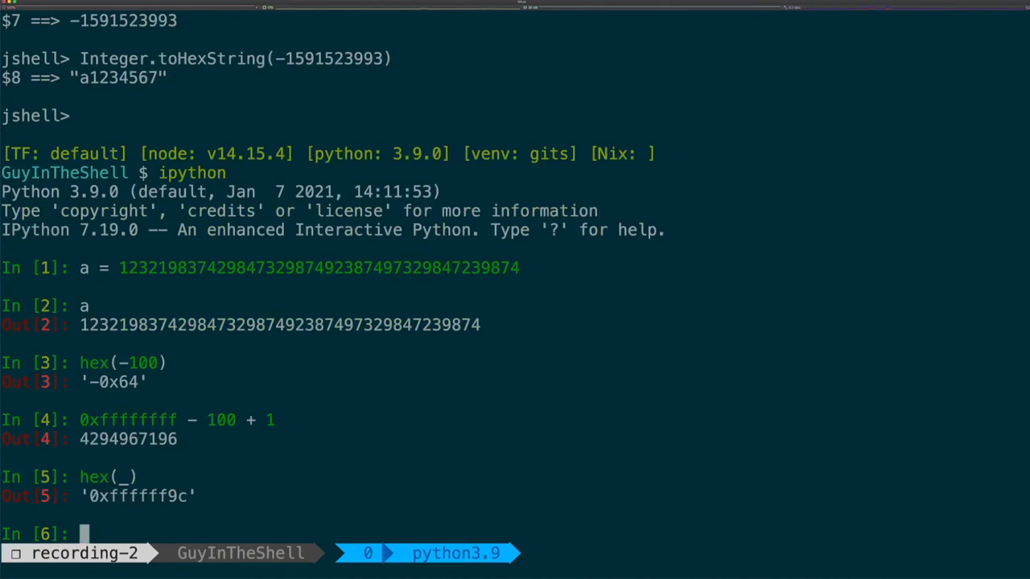
Select text in the terminal before restarting IPython in a cleared window.
{"action": "double_click", "coordinate": [136, 495]}
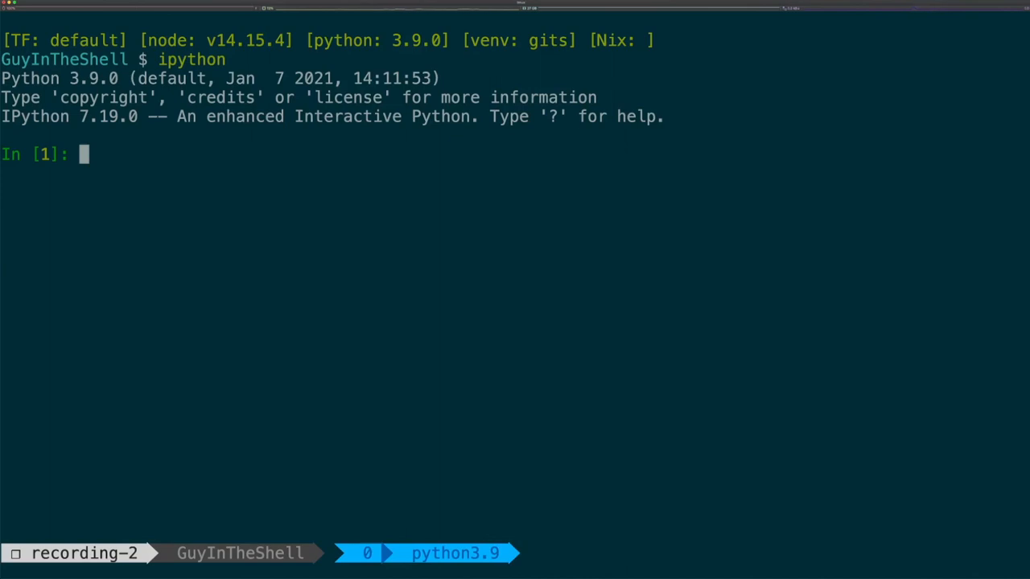
{"action": "type", "text": "0xa"}
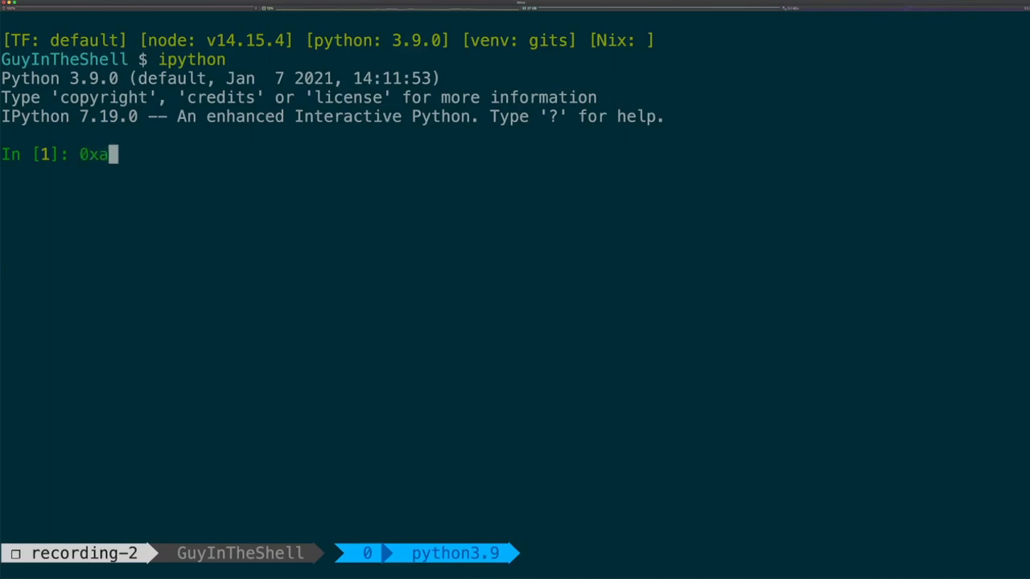
{"action": "type", "text": "1234567"}
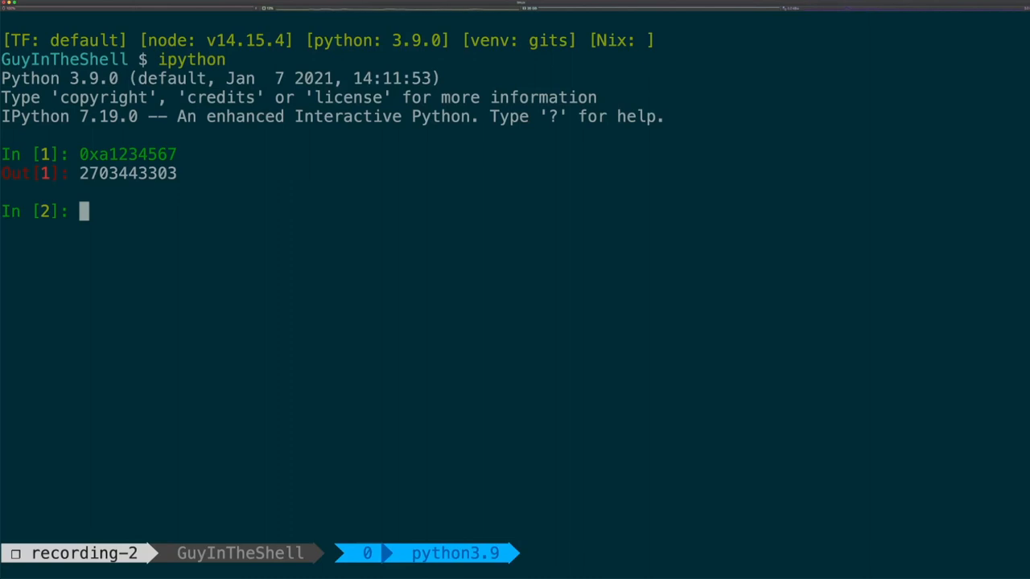
{"action": "type", "text": "0x"}
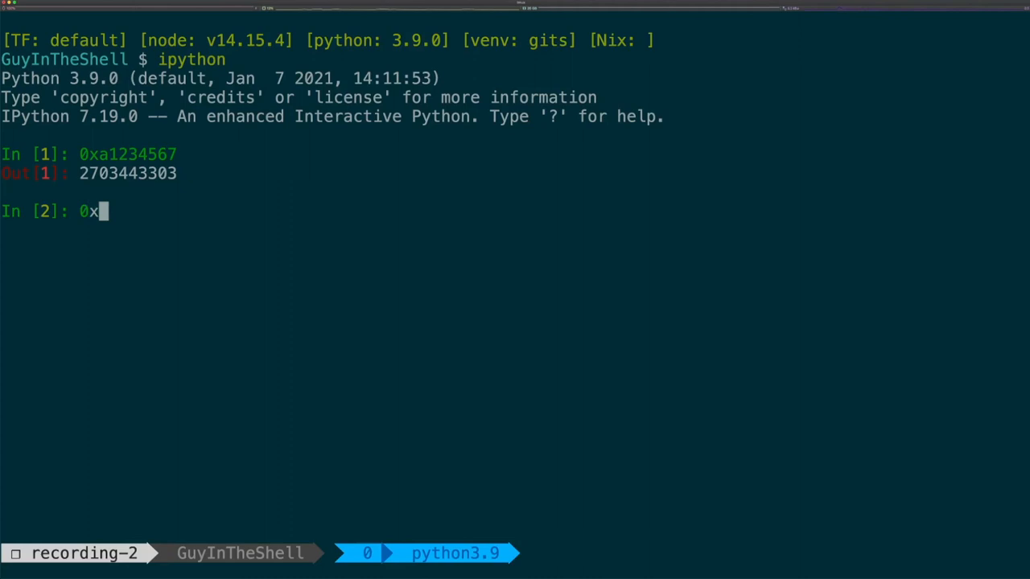
{"action": "type", "text": "ffffffff -"}
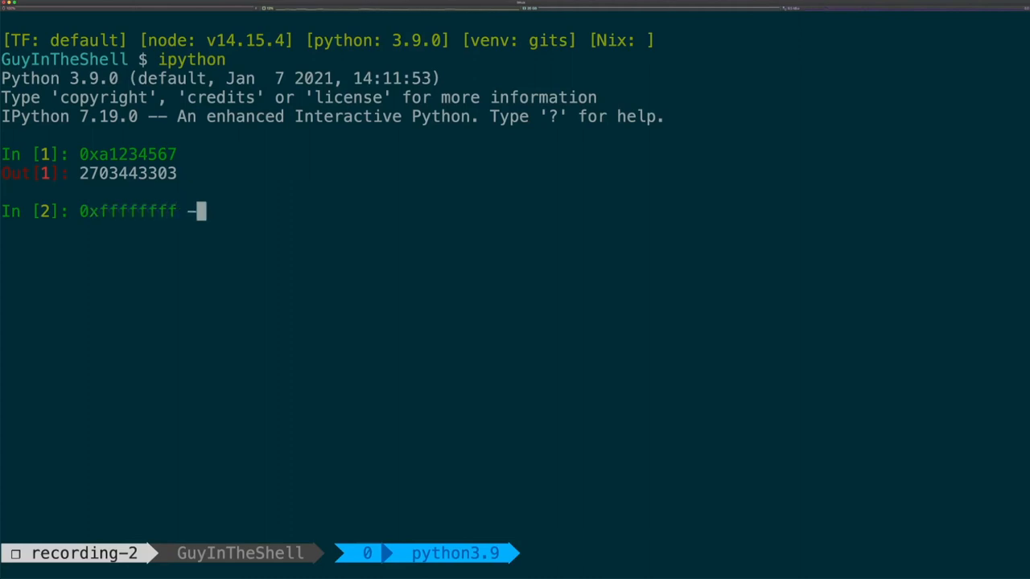
{"action": "type", "text": "0xa123"}
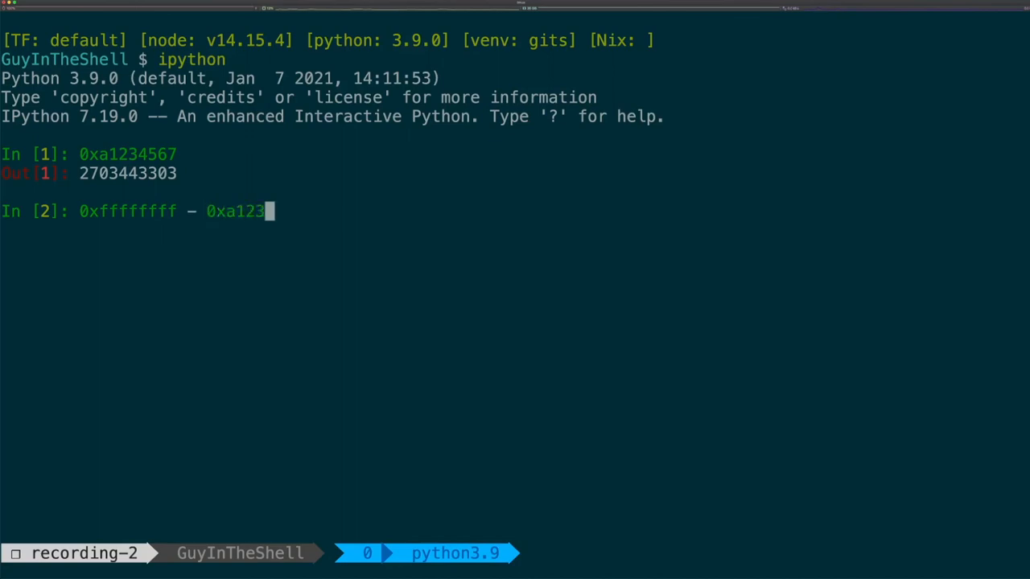
{"action": "type", "text": "4567"}
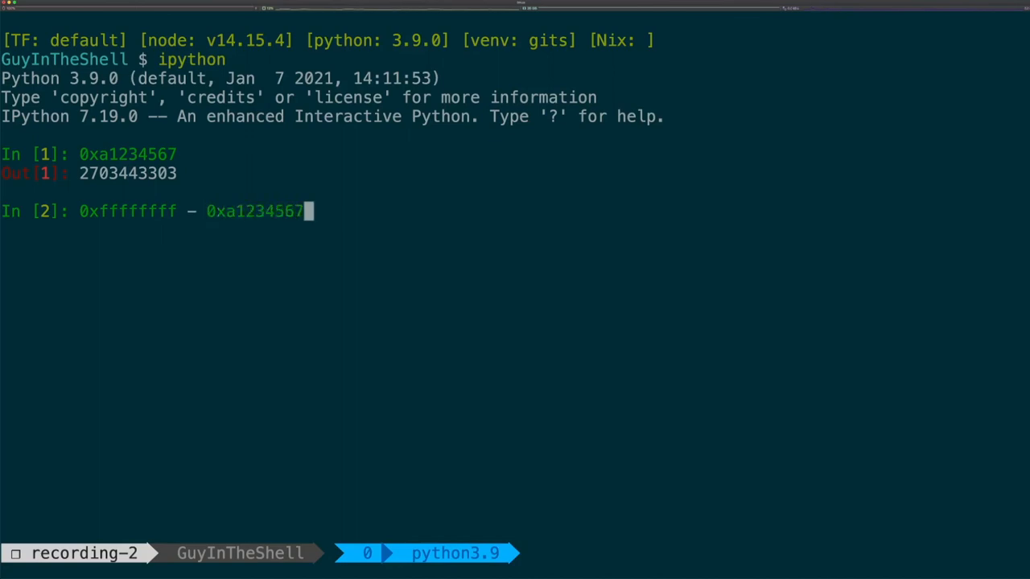
{"action": "type", "text": "+ 1"}
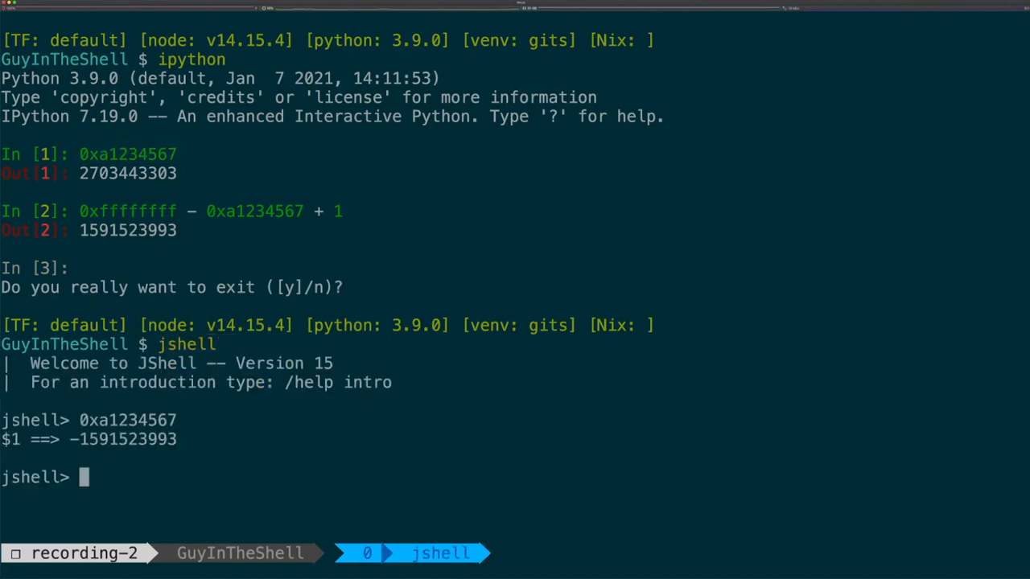
{"action": "double_click", "coordinate": [122, 438]}
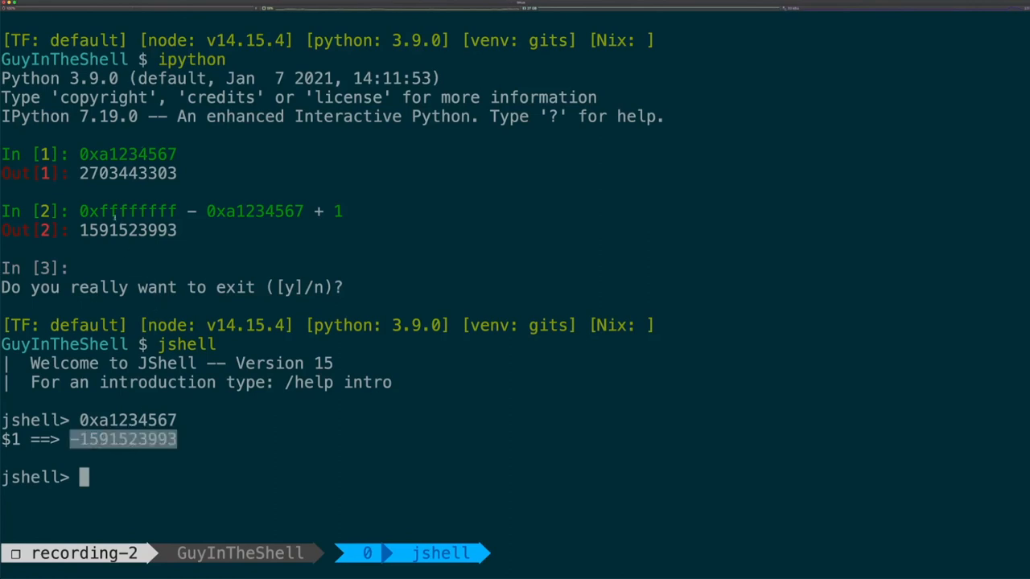